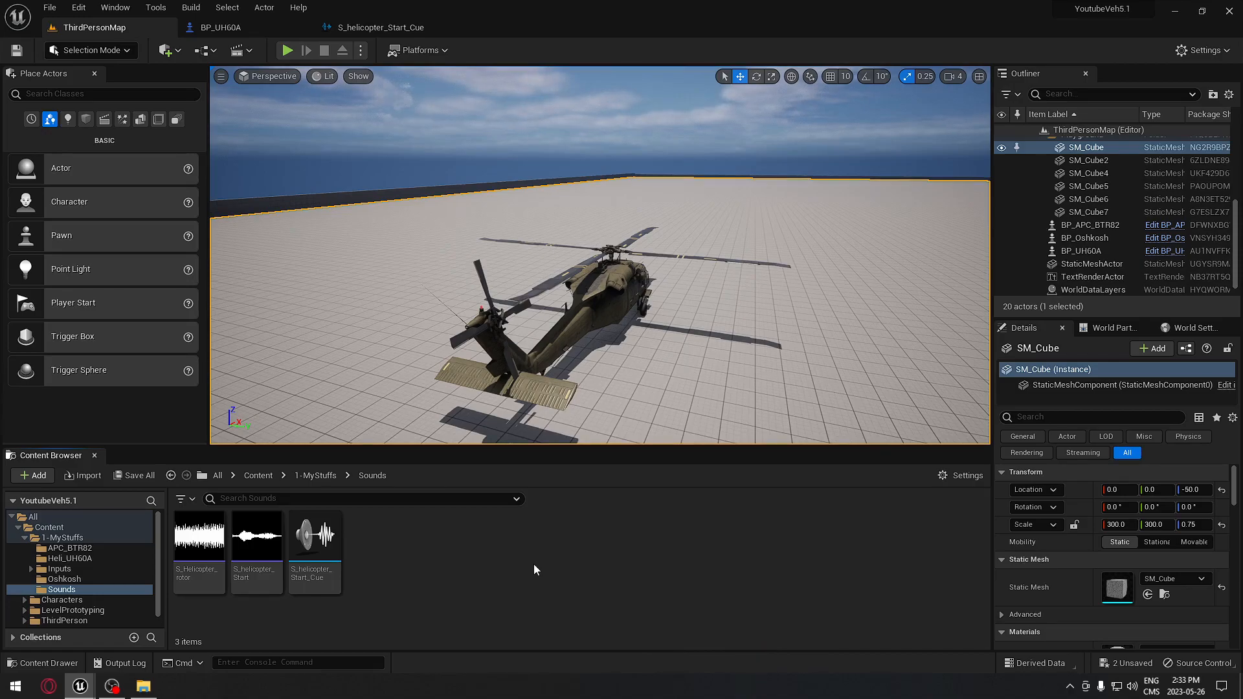
pyautogui.moveTo(256, 535)
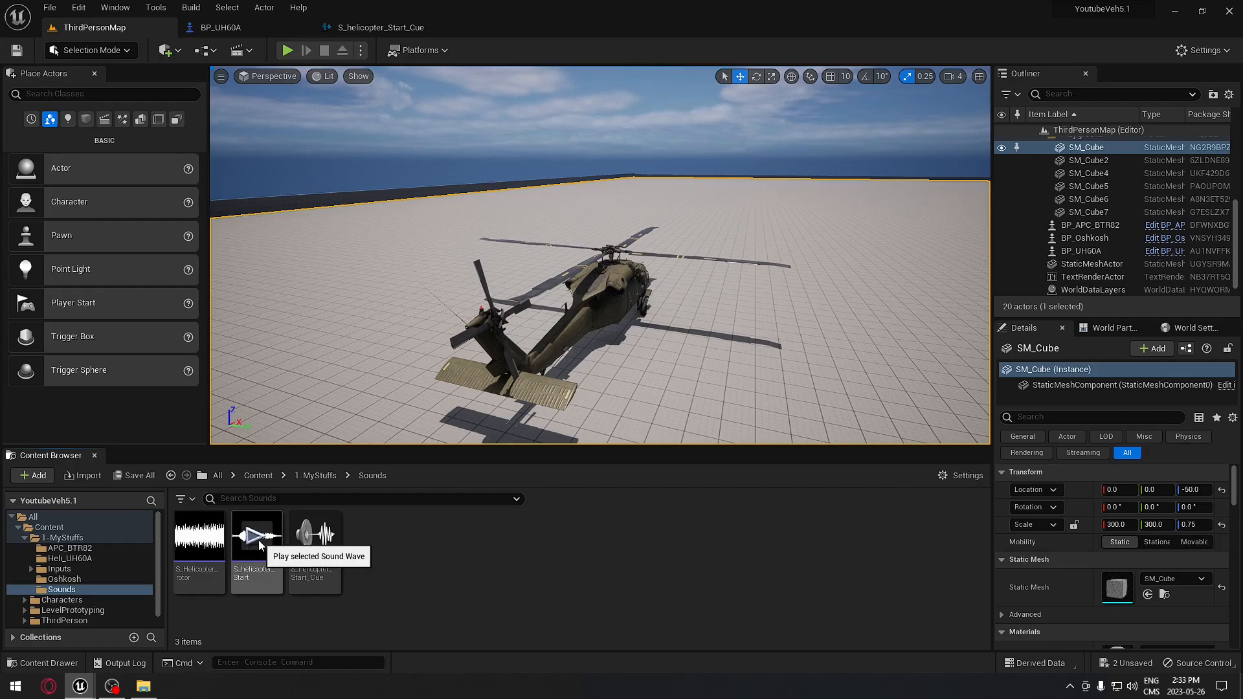
# Preview the helicopter start sound and open S_helicopter_Start_Cue in the Sound Cue editor.
pyautogui.click(256, 536)
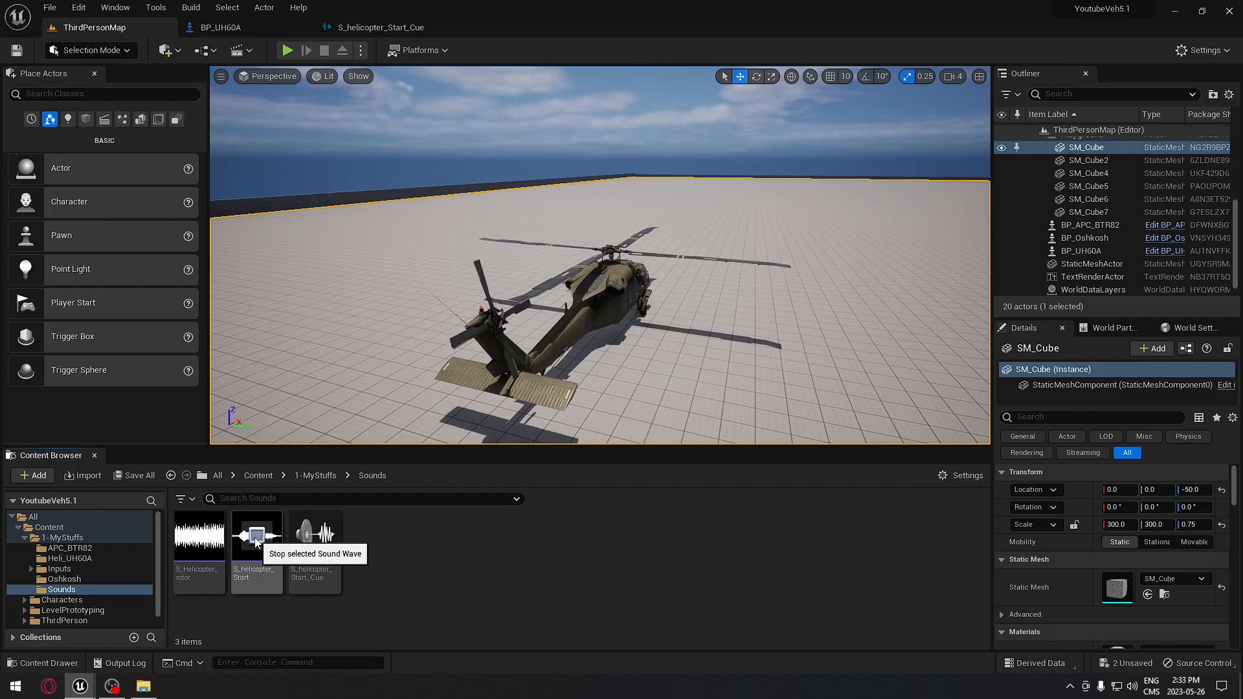
pyautogui.moveTo(199, 535)
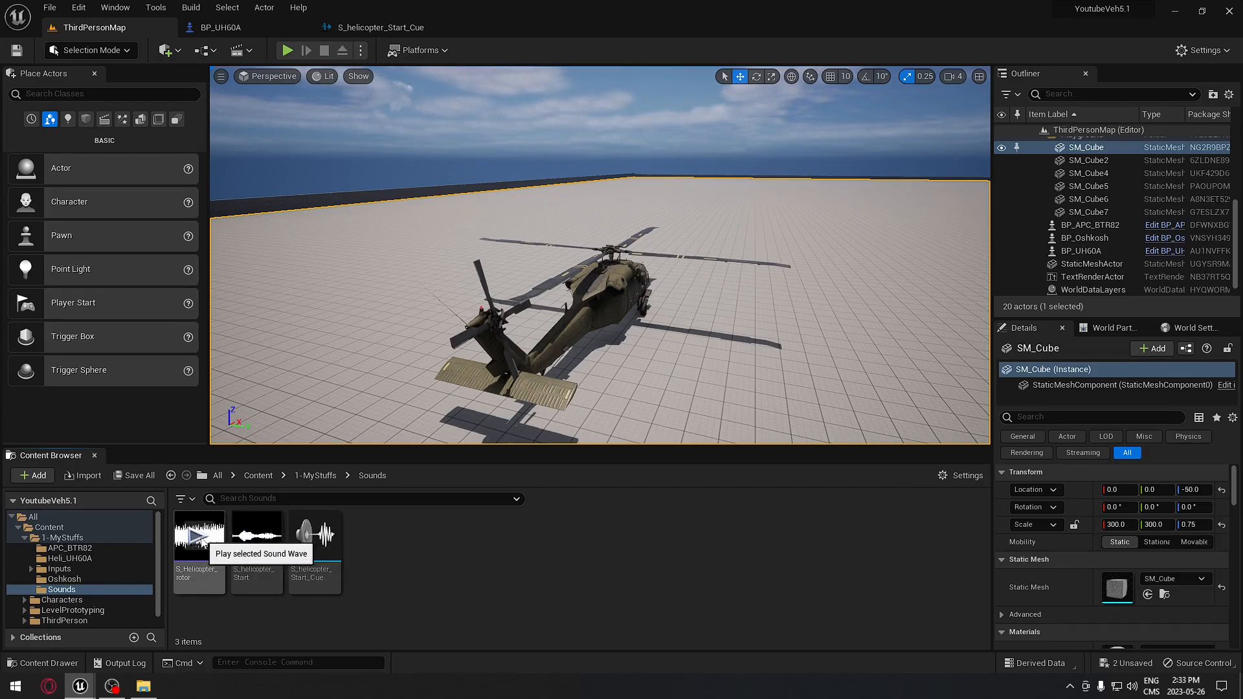
pyautogui.moveTo(315, 607)
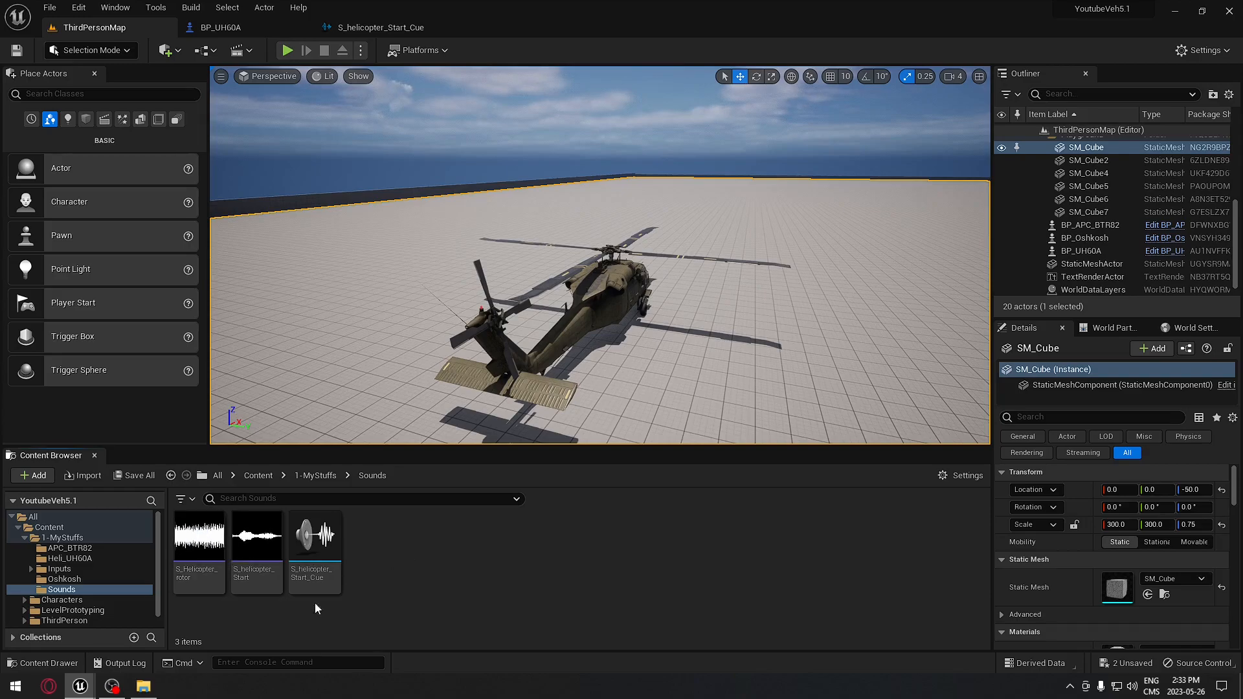
pyautogui.moveTo(432, 639)
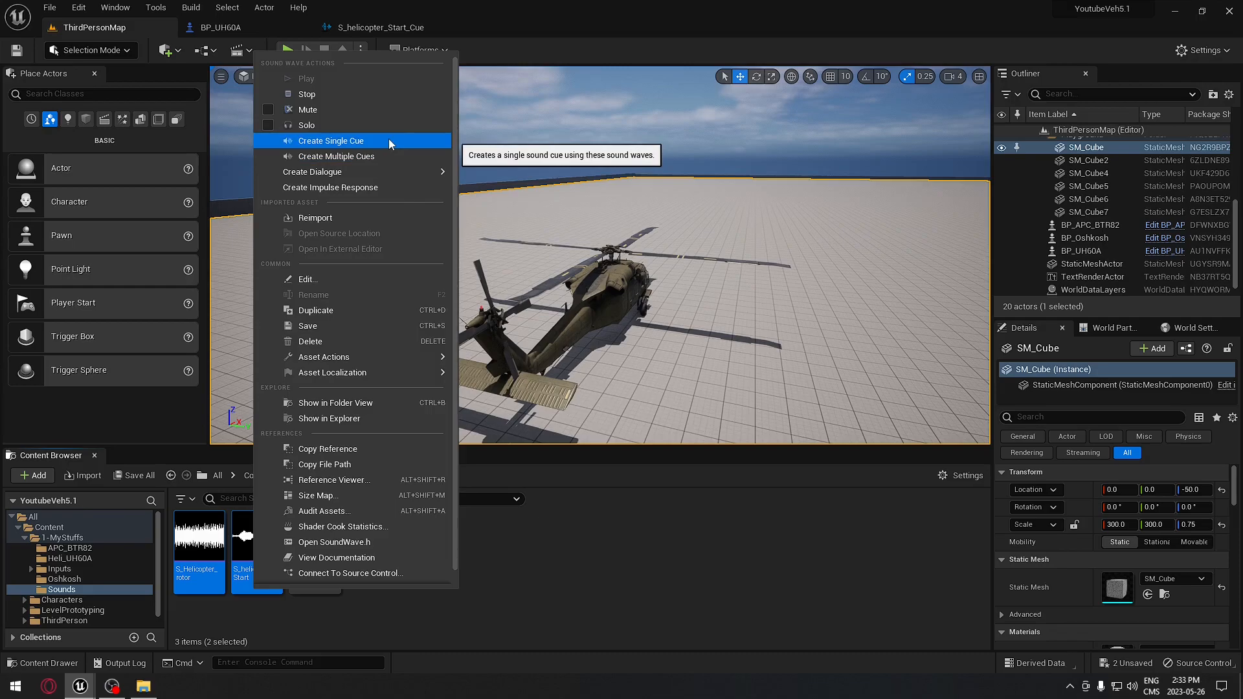
pyautogui.click(331, 140)
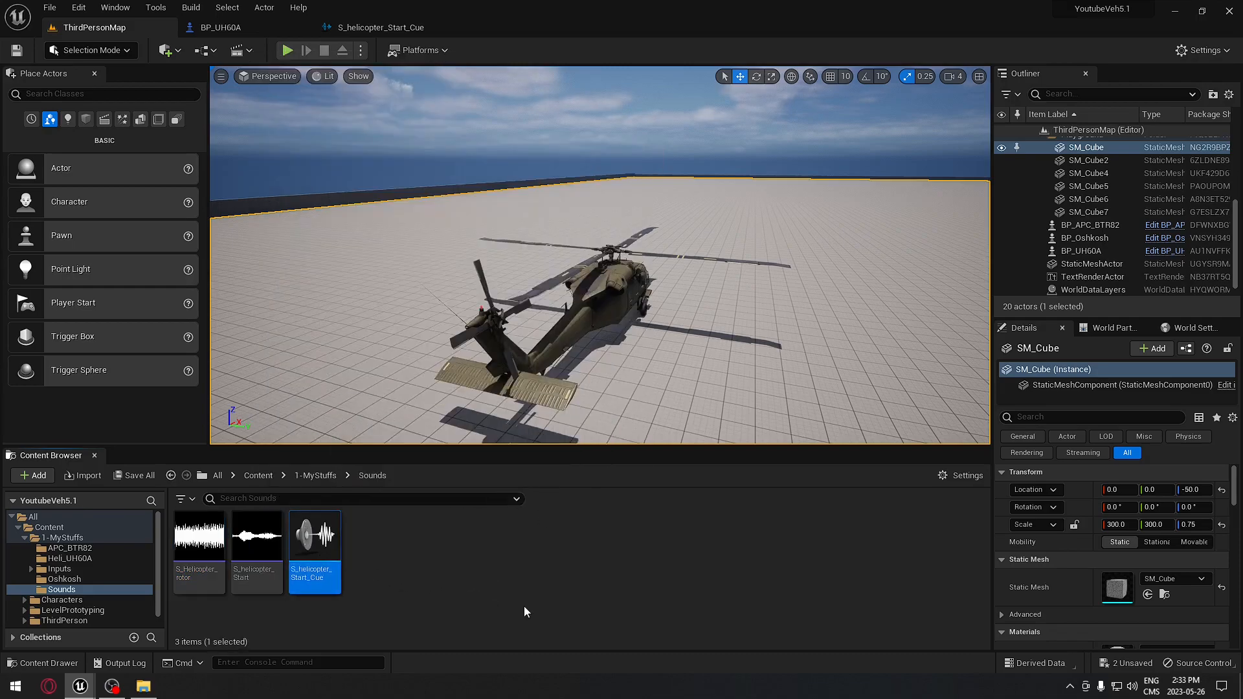
pyautogui.doubleClick(314, 535)
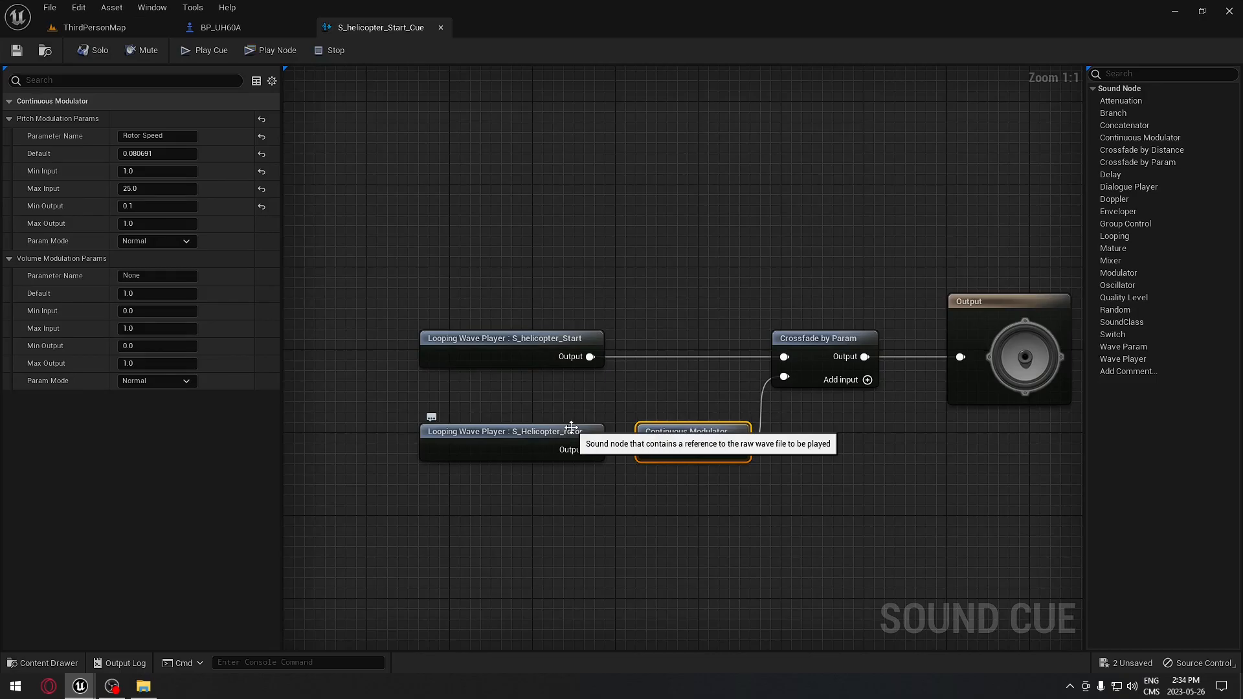
pyautogui.click(511, 337)
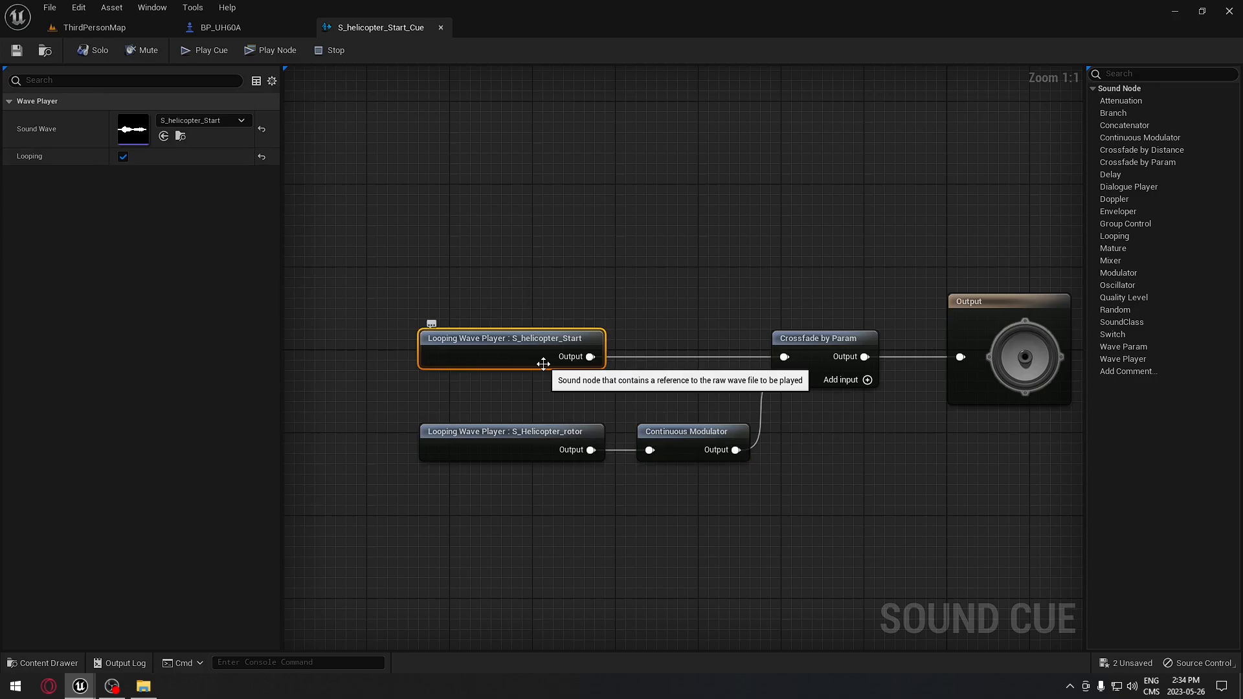
pyautogui.moveTo(57, 174)
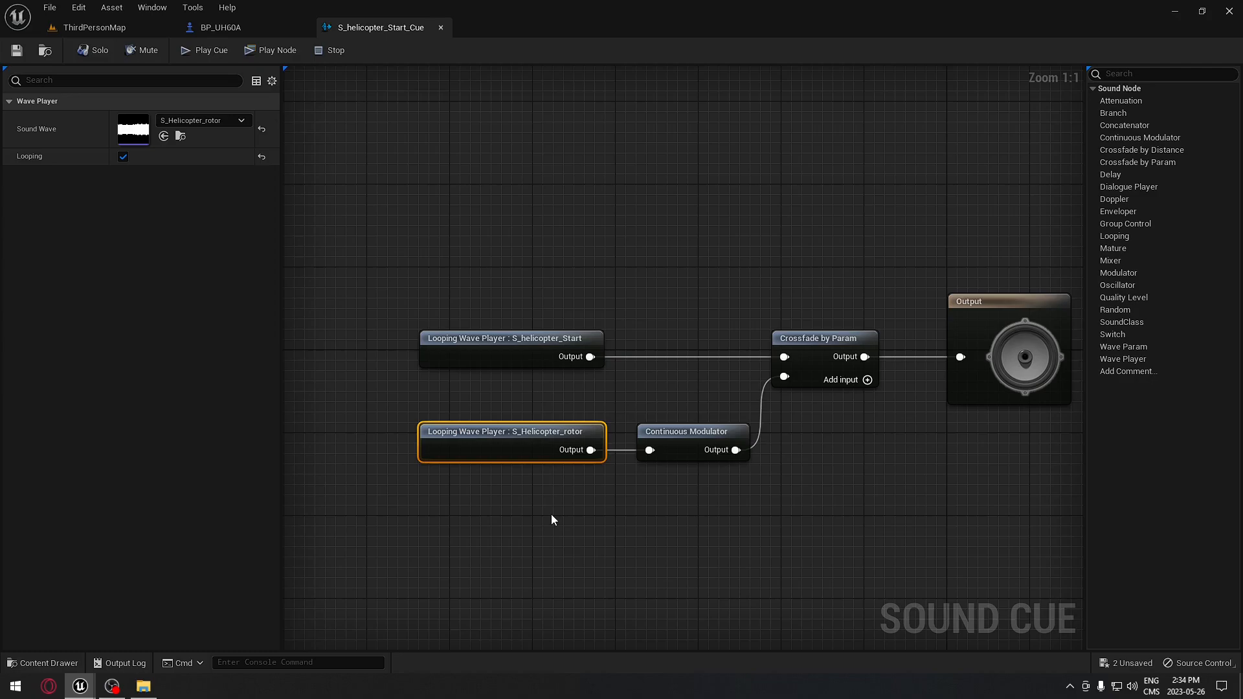
pyautogui.click(824, 338)
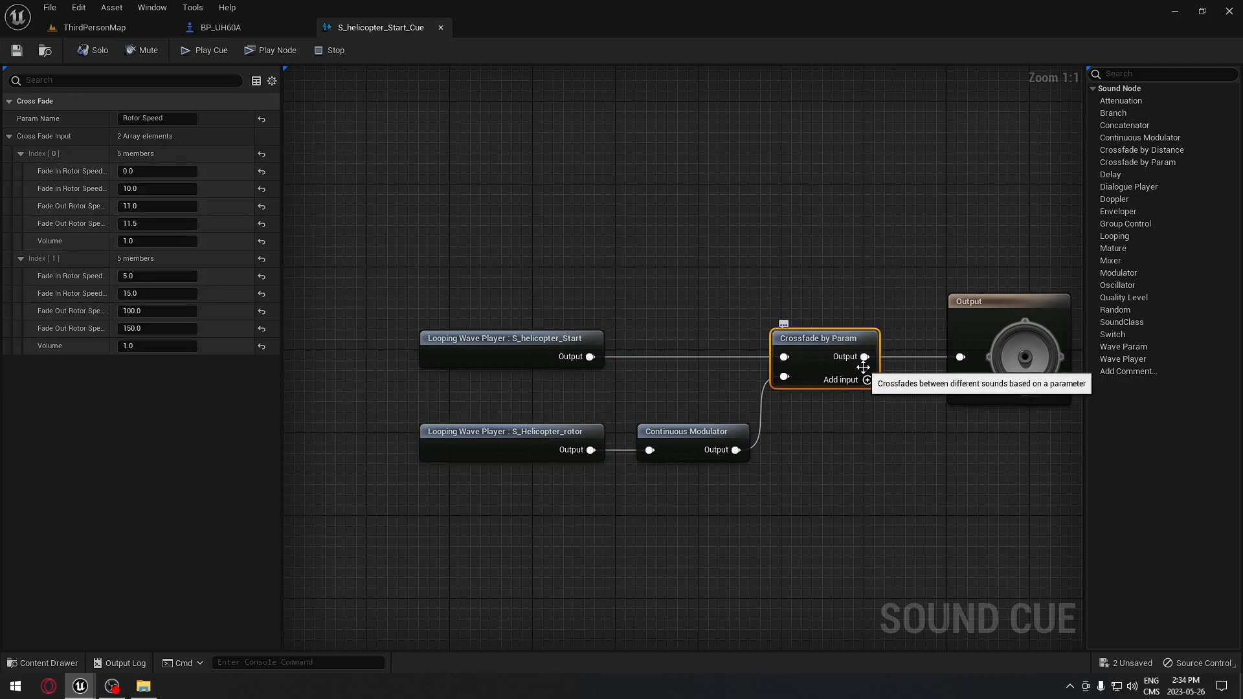
pyautogui.click(156, 117)
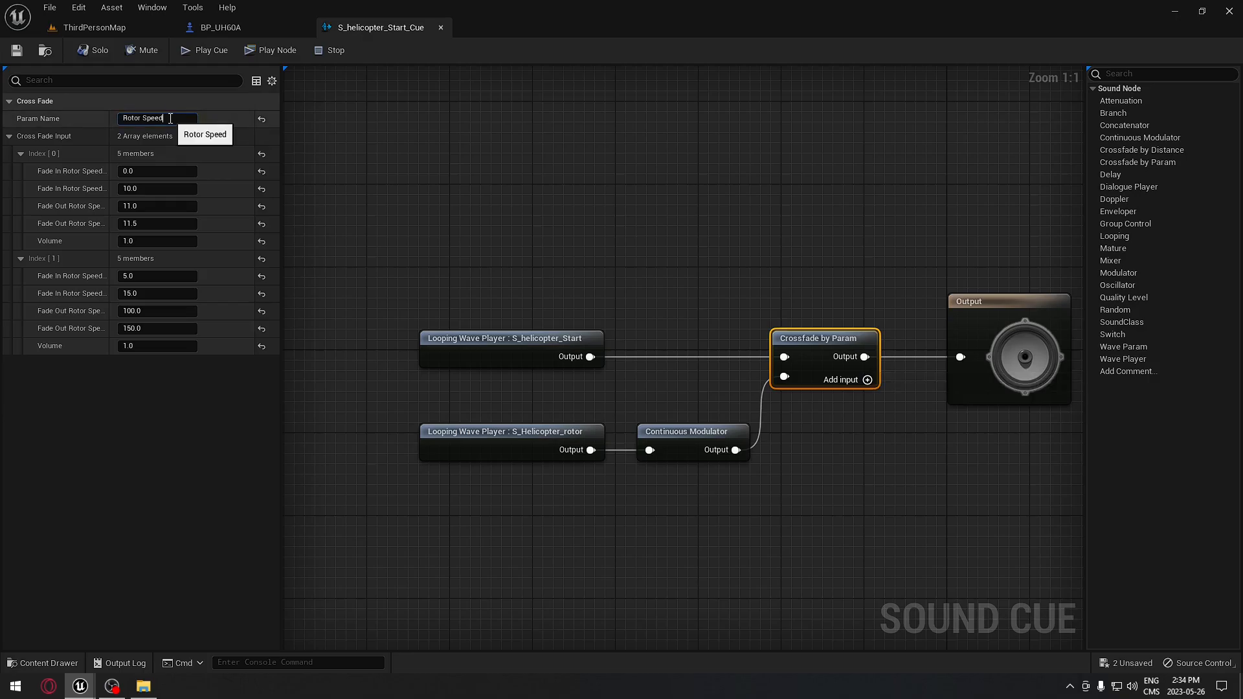
pyautogui.tripleClick(157, 118)
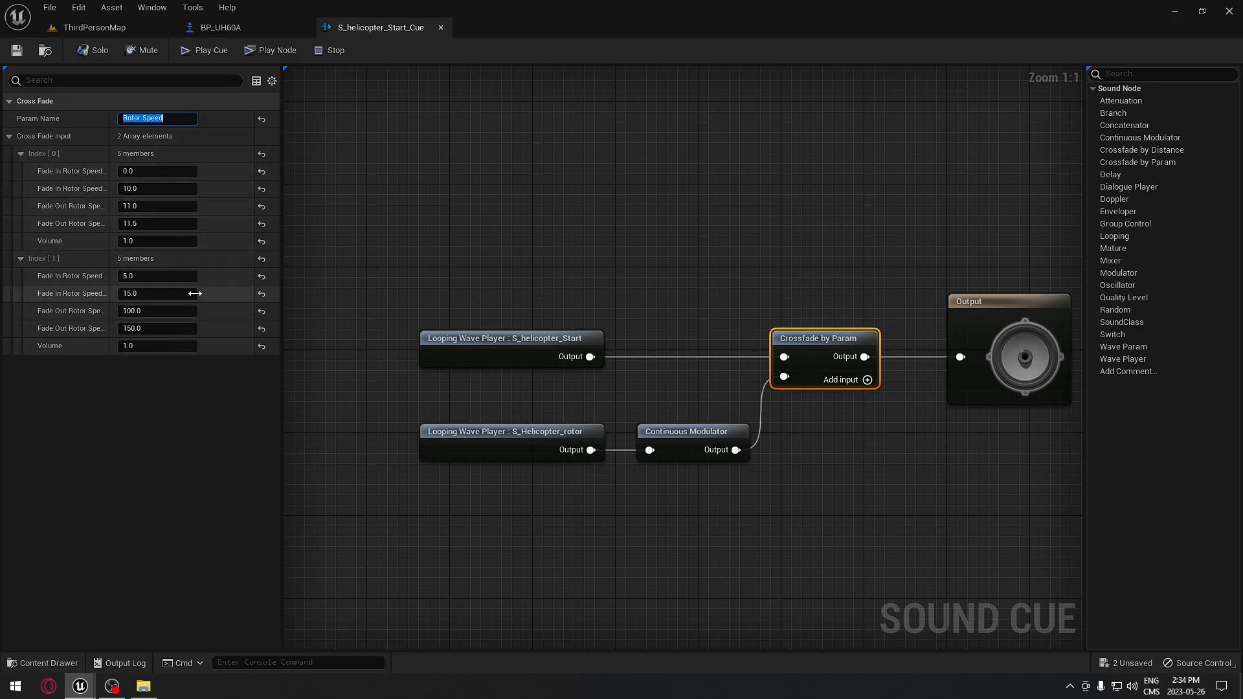
pyautogui.moveTo(134, 477)
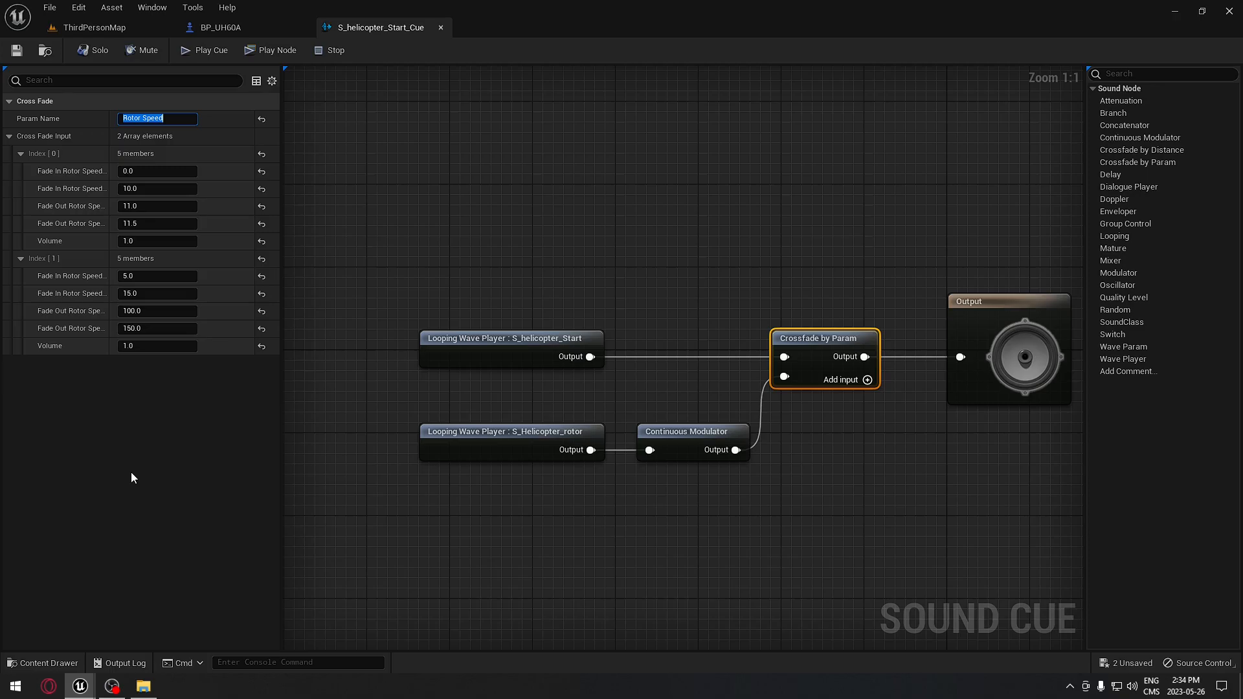
pyautogui.click(691, 431)
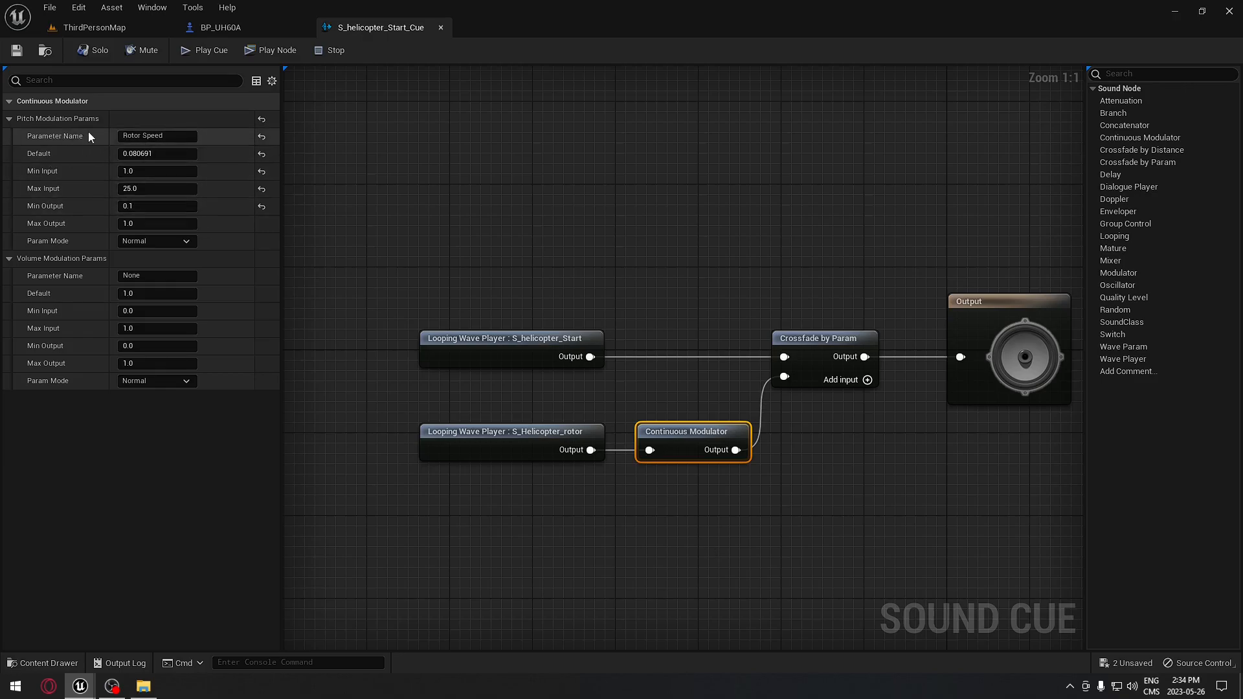
pyautogui.moveTo(204, 432)
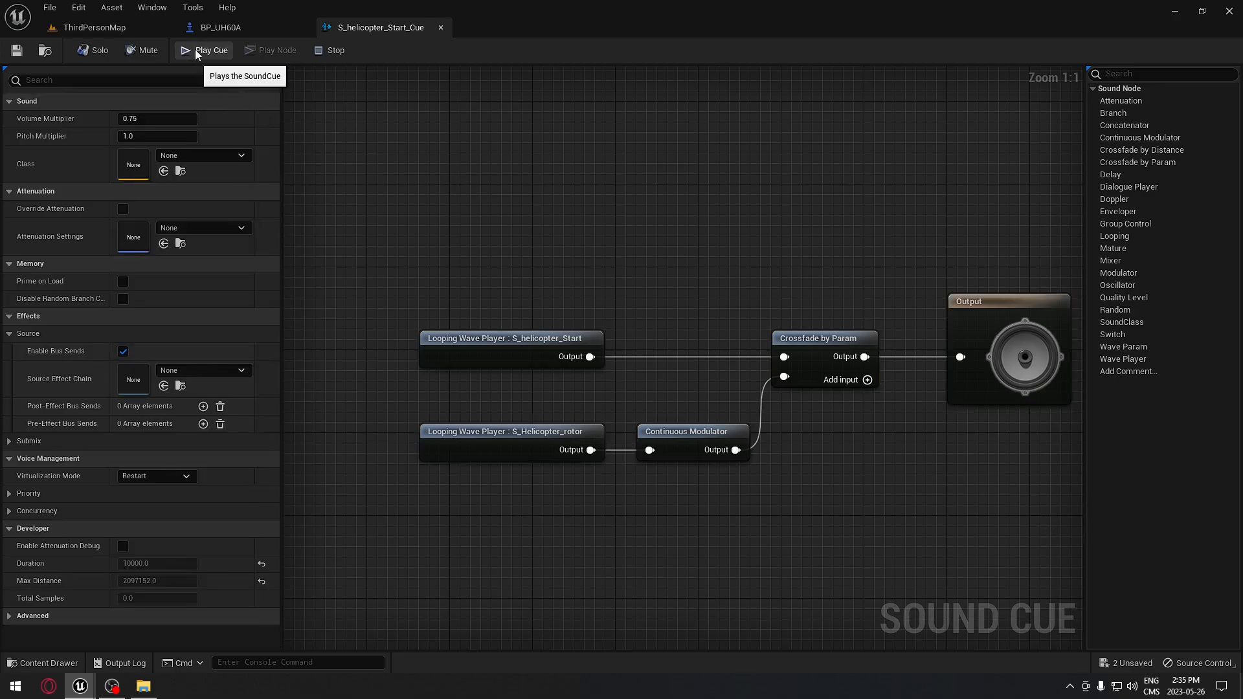
pyautogui.moveTo(801, 220)
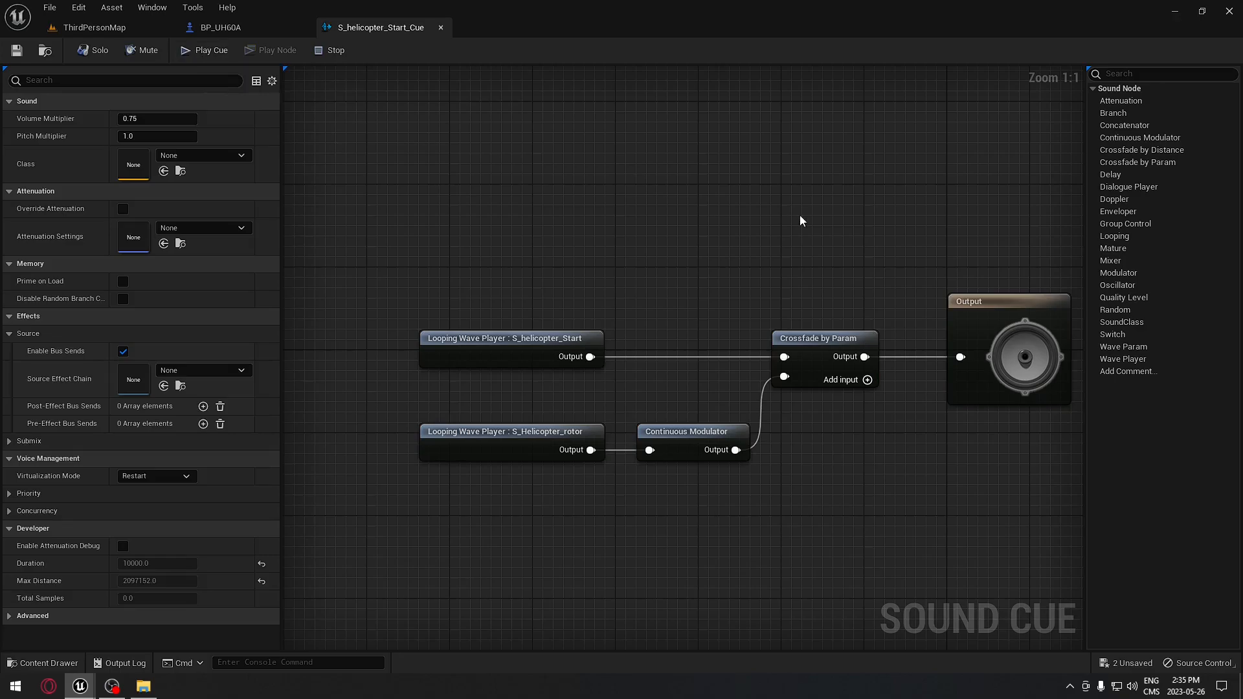
pyautogui.click(823, 338)
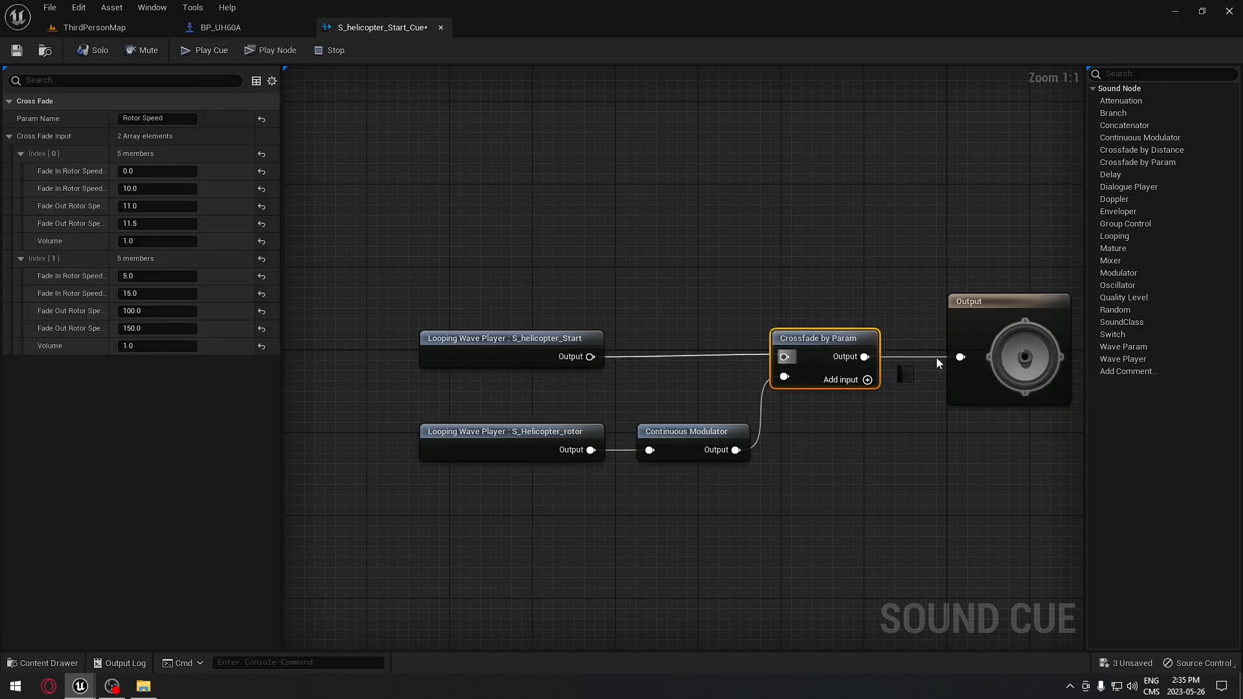
pyautogui.click(203, 49)
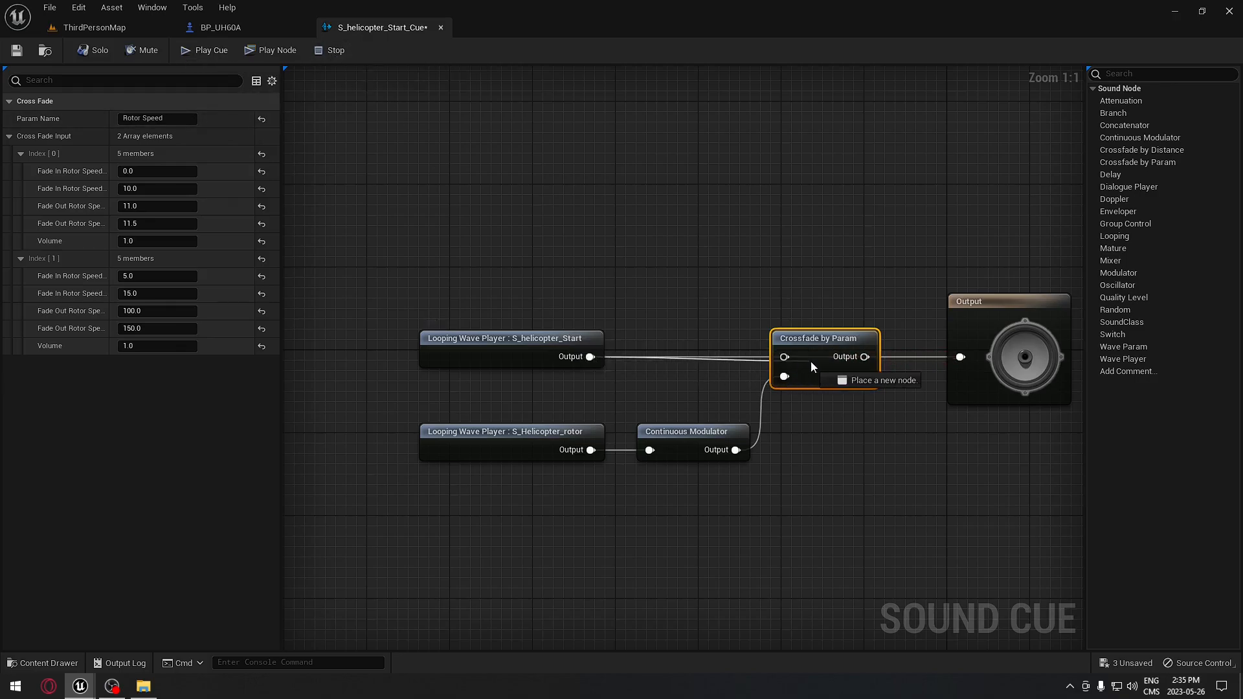
pyautogui.click(1006, 347)
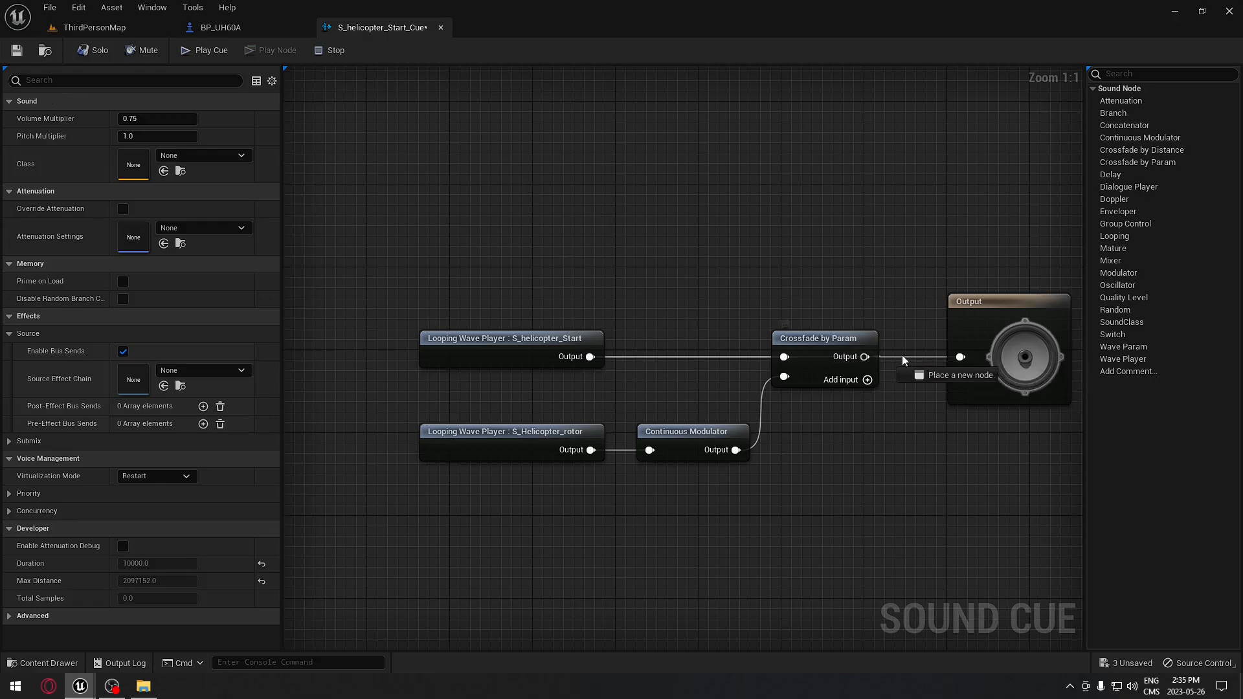
pyautogui.moveTo(553, 438)
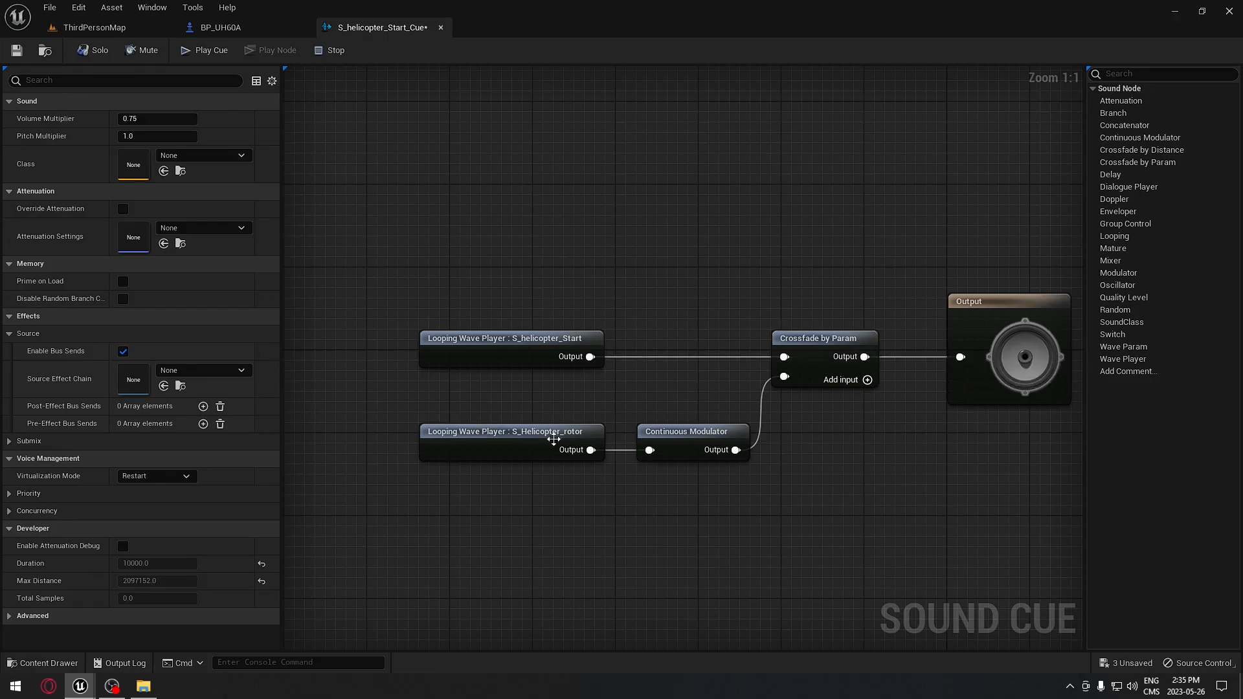
pyautogui.click(692, 431)
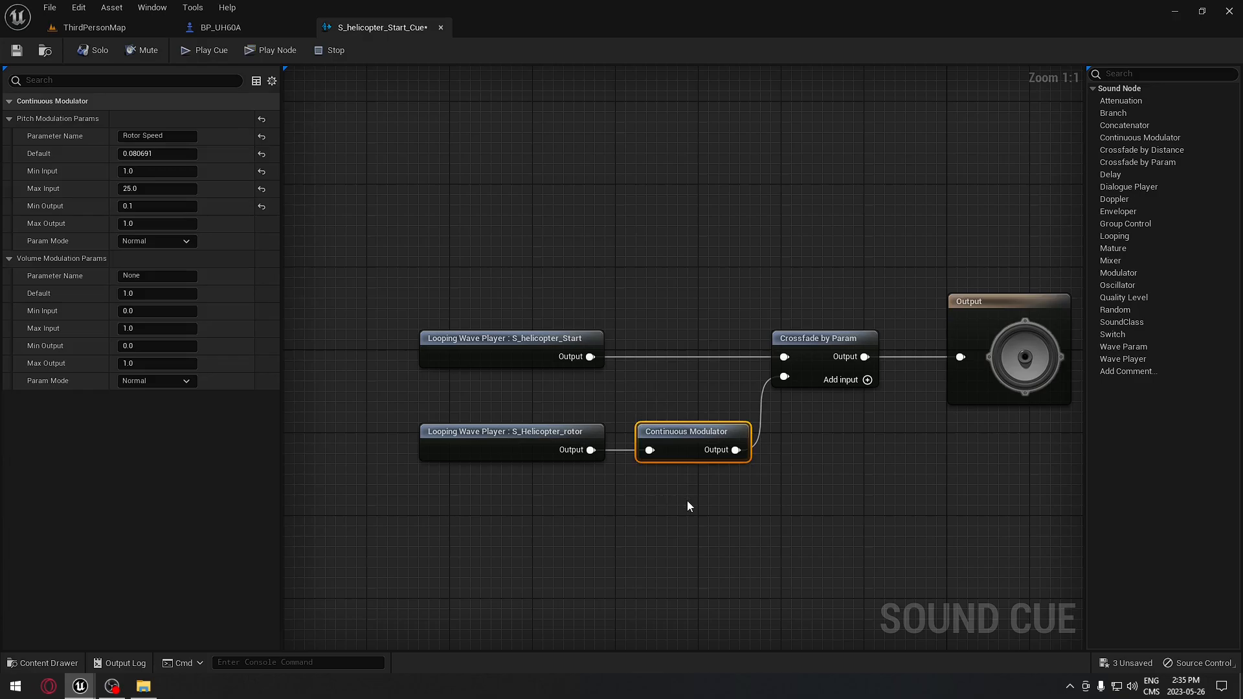
pyautogui.click(809, 287)
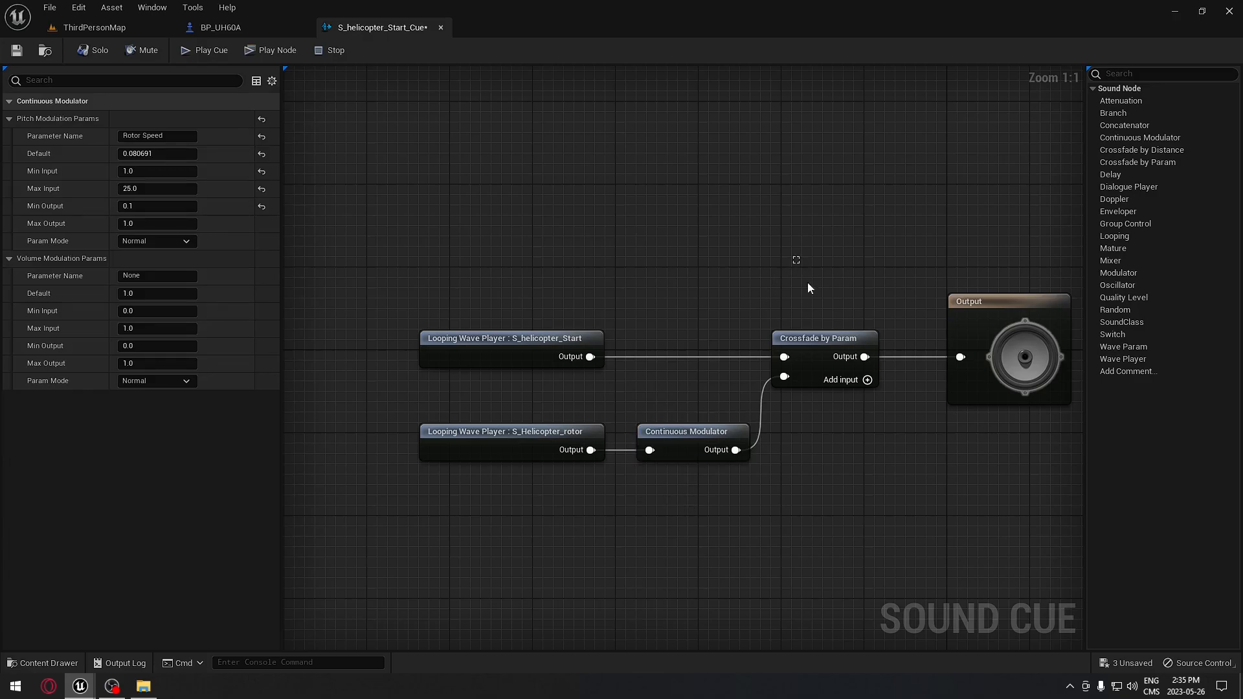
pyautogui.click(823, 338)
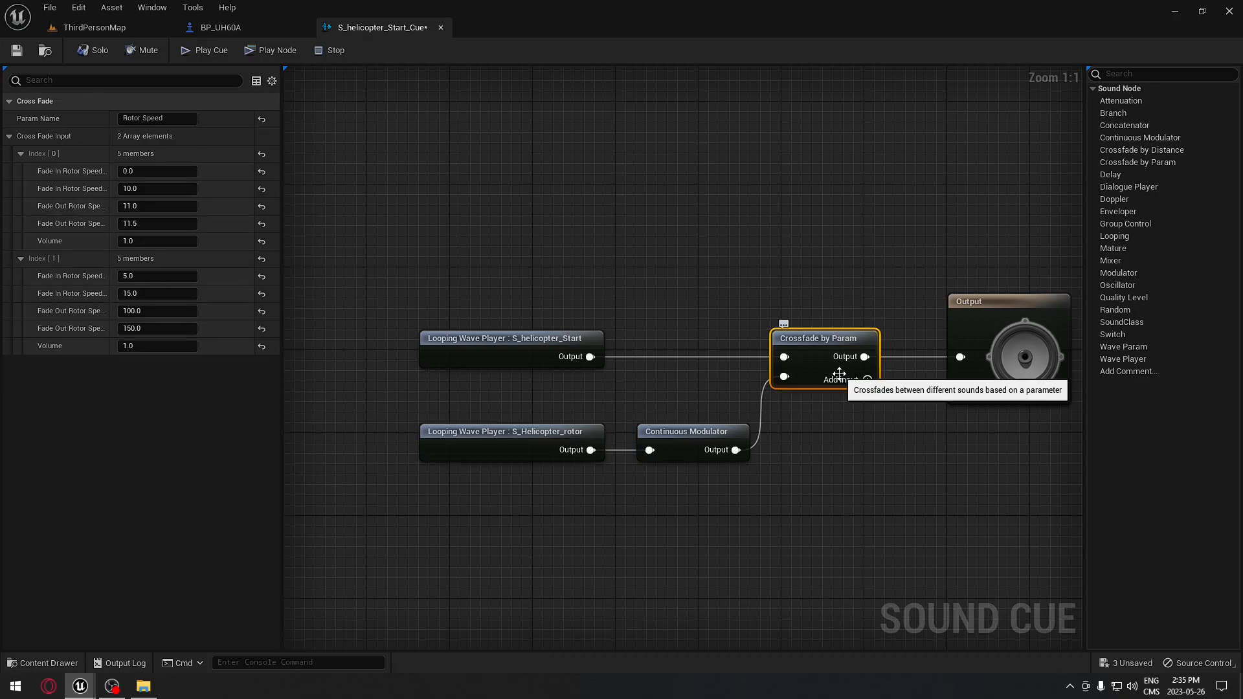
pyautogui.click(222, 28)
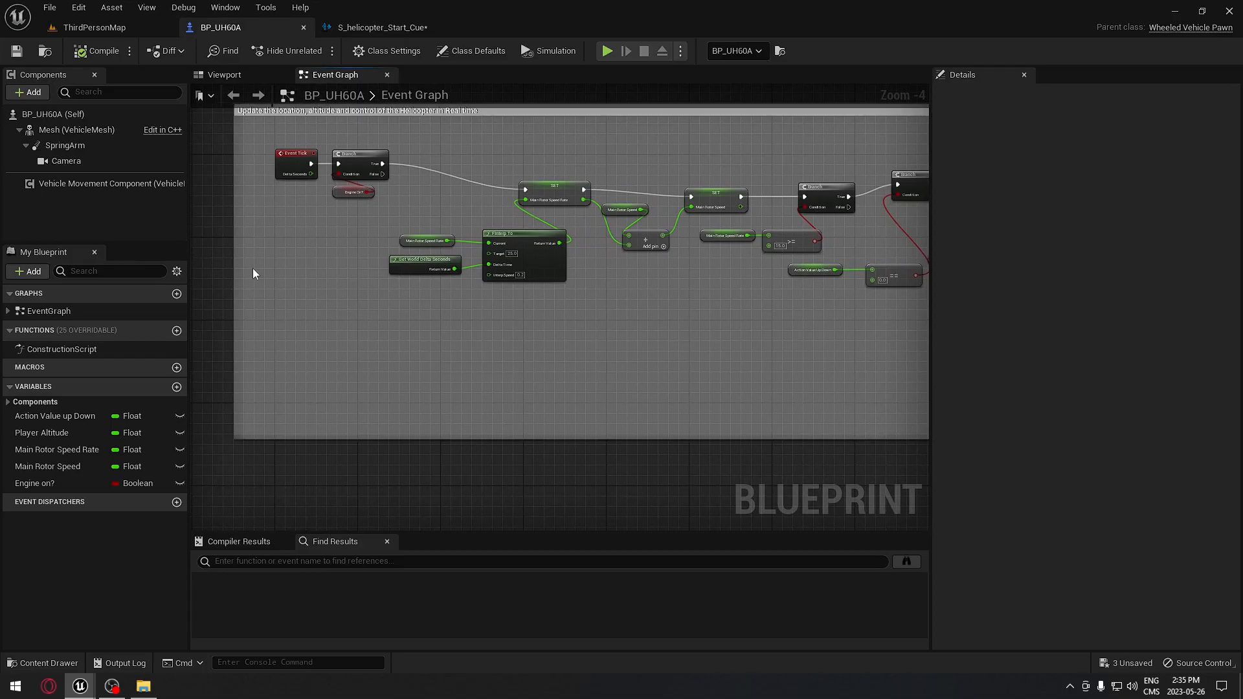
pyautogui.moveTo(359, 370)
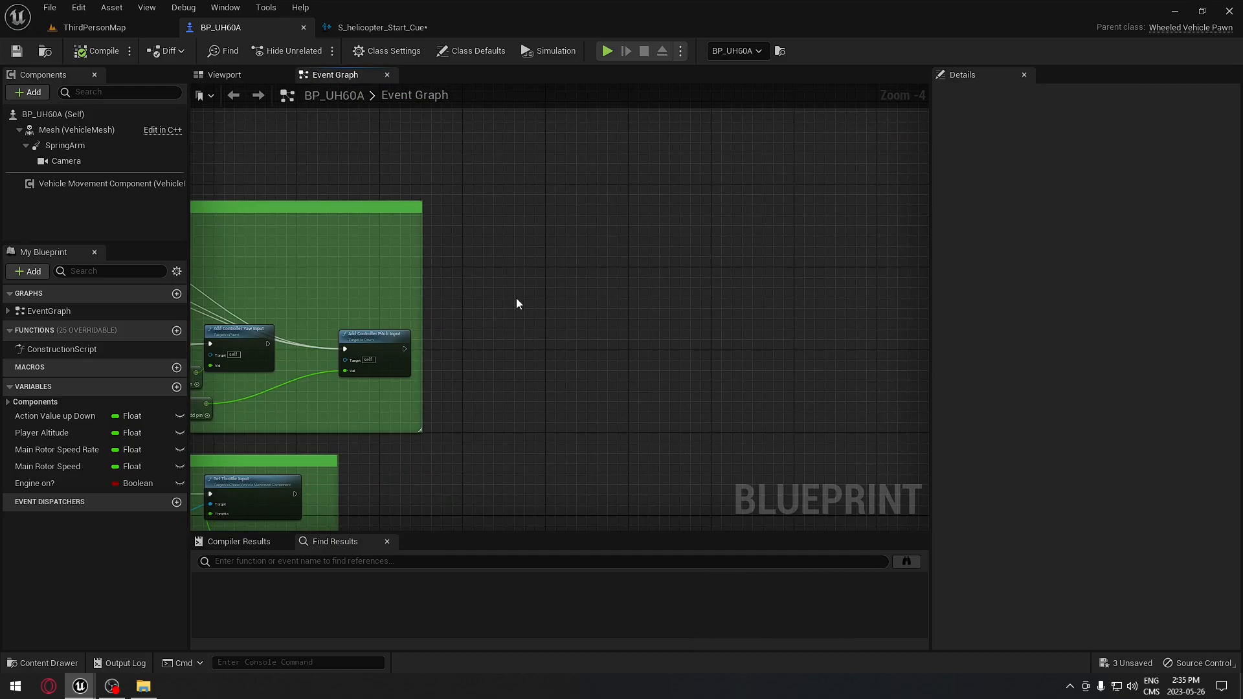
# Bring up the +Add component list in BP_UH60A's Components panel.
pyautogui.scroll(3)
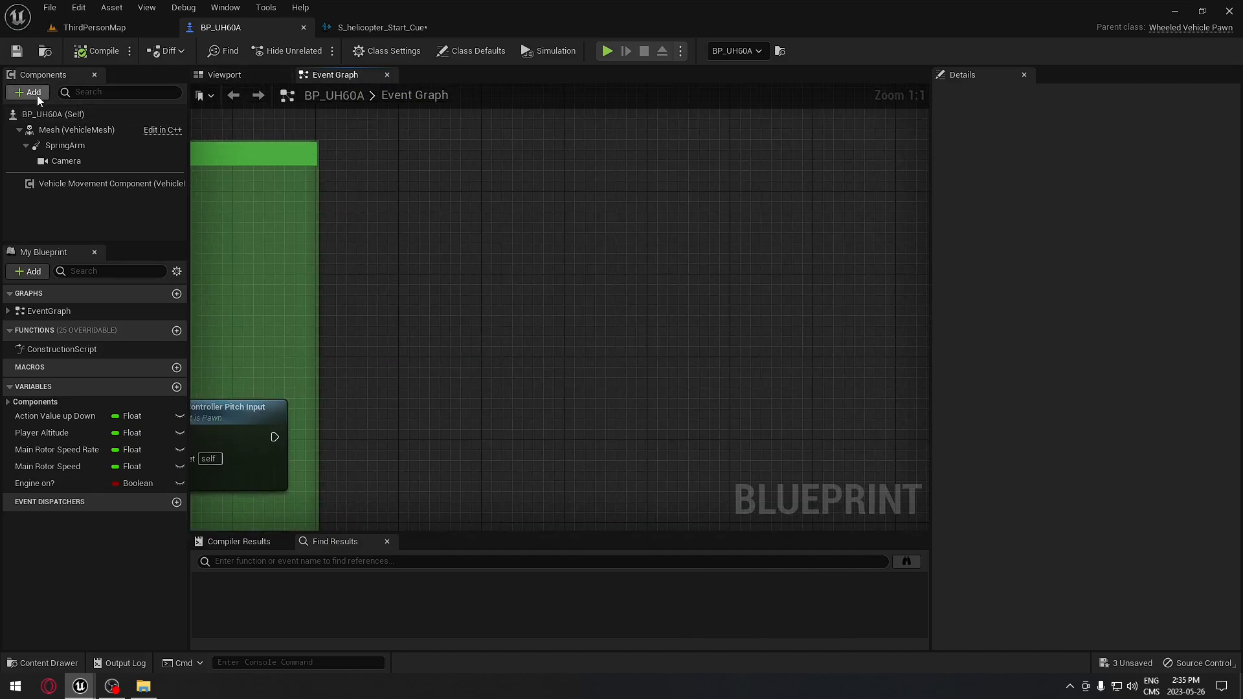
pyautogui.click(27, 92)
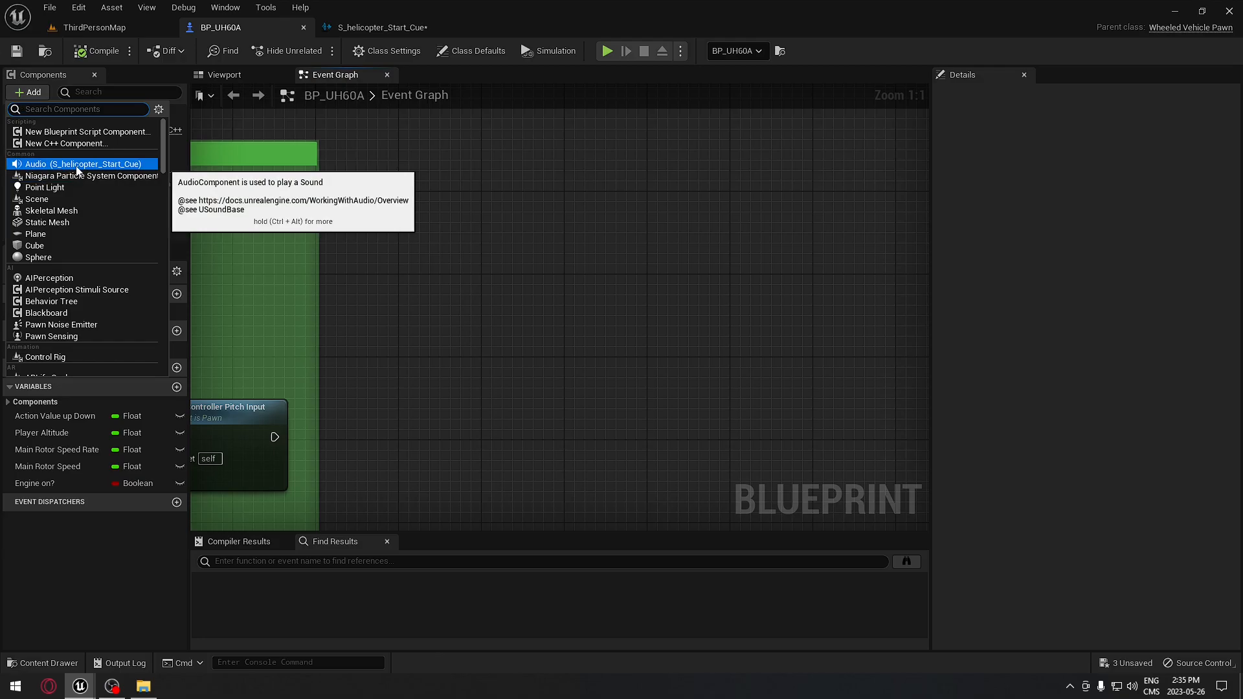
# Add the Audio Helicopter component using S_helicopter_Start_Cue, review its details and save.
pyautogui.click(84, 176)
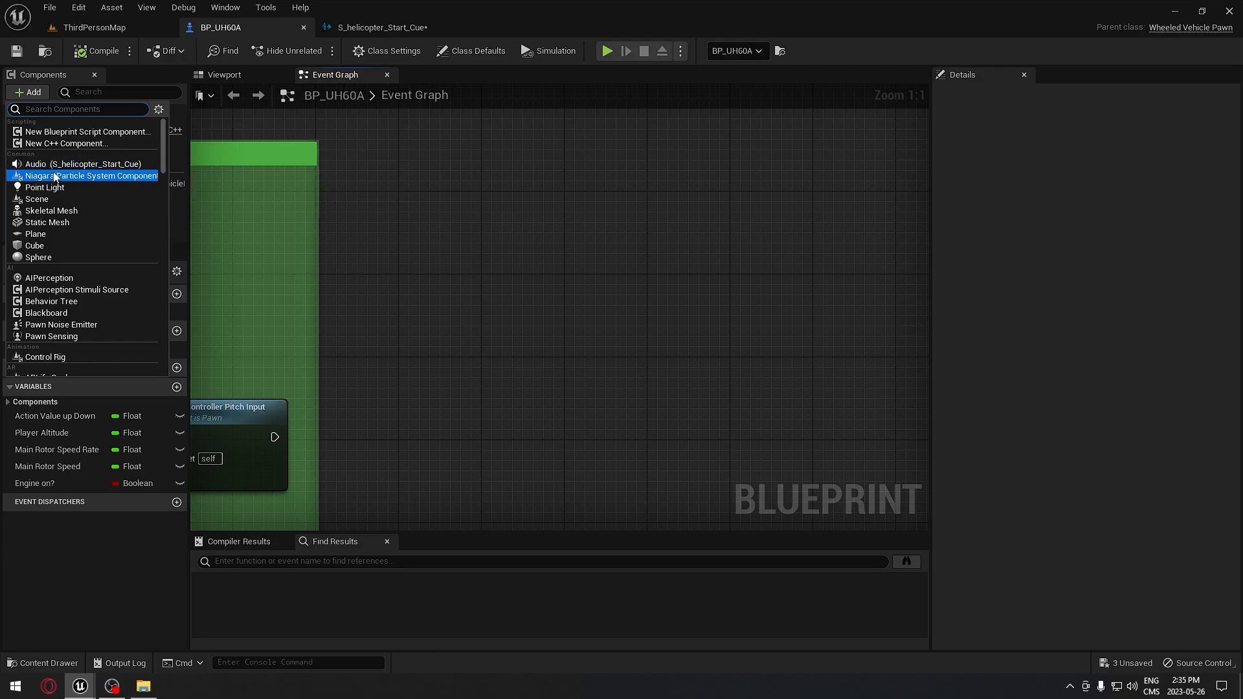
pyautogui.click(84, 163)
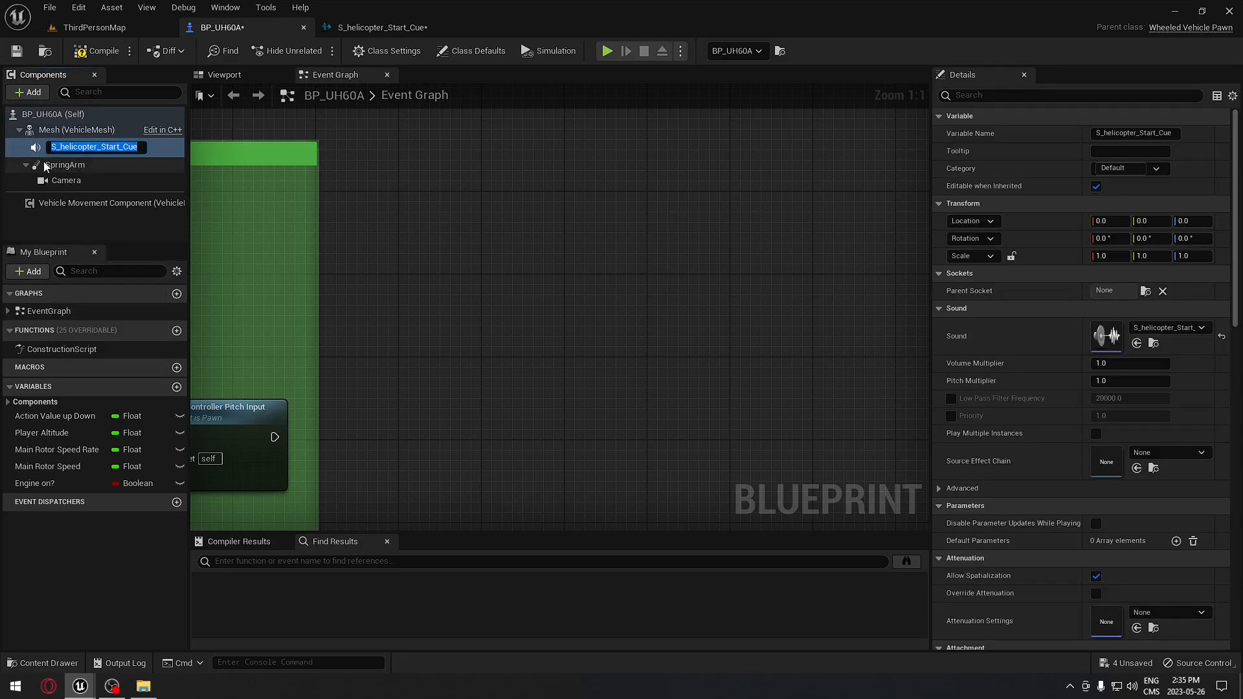
pyautogui.moveTo(93, 147)
pyautogui.write('Audio Helicopter')
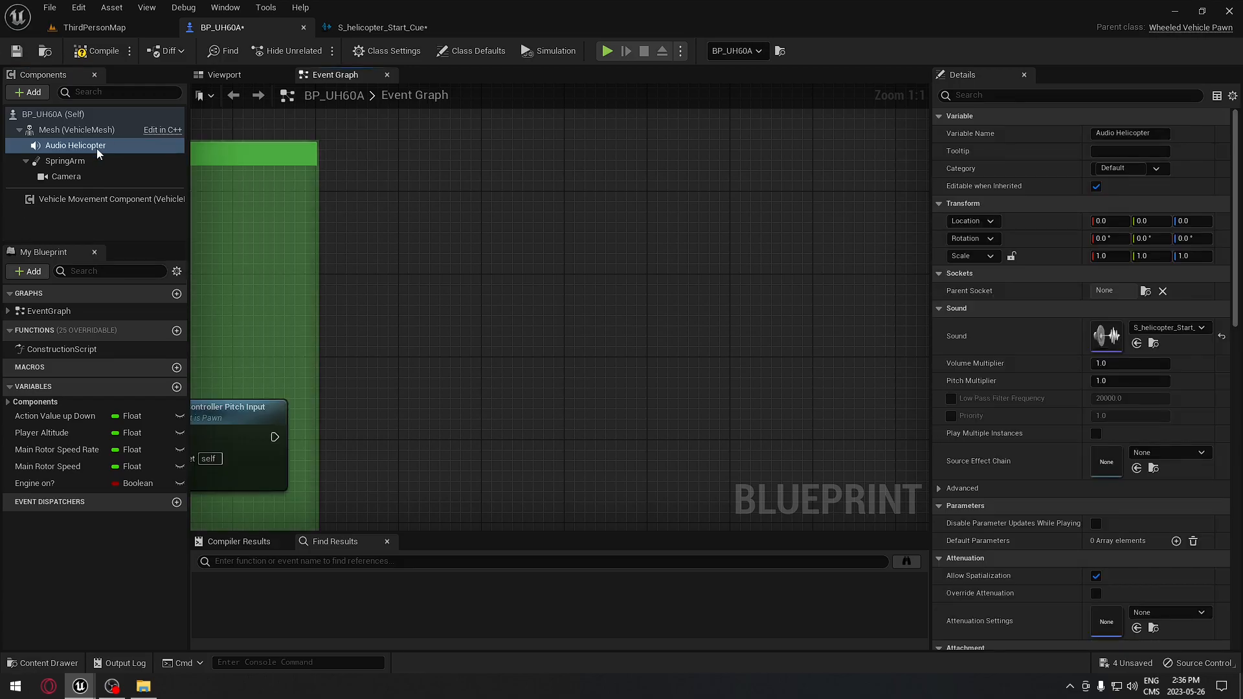
pyautogui.moveTo(75, 145)
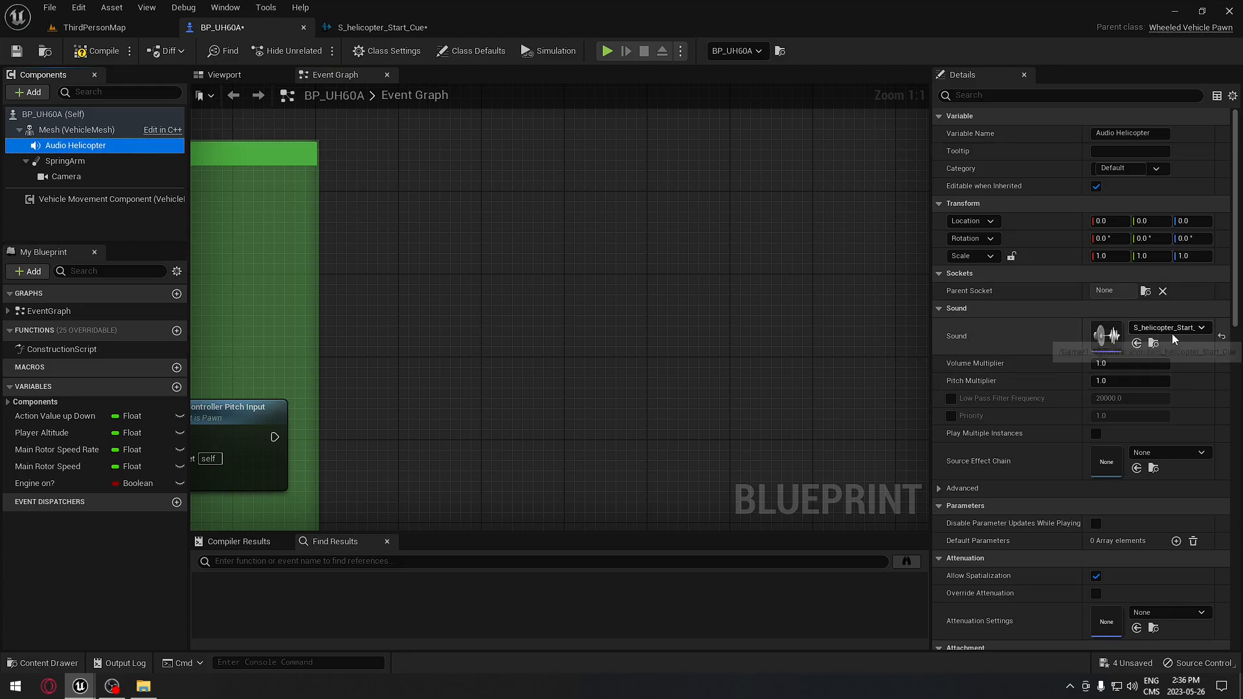
pyautogui.moveTo(1104, 333)
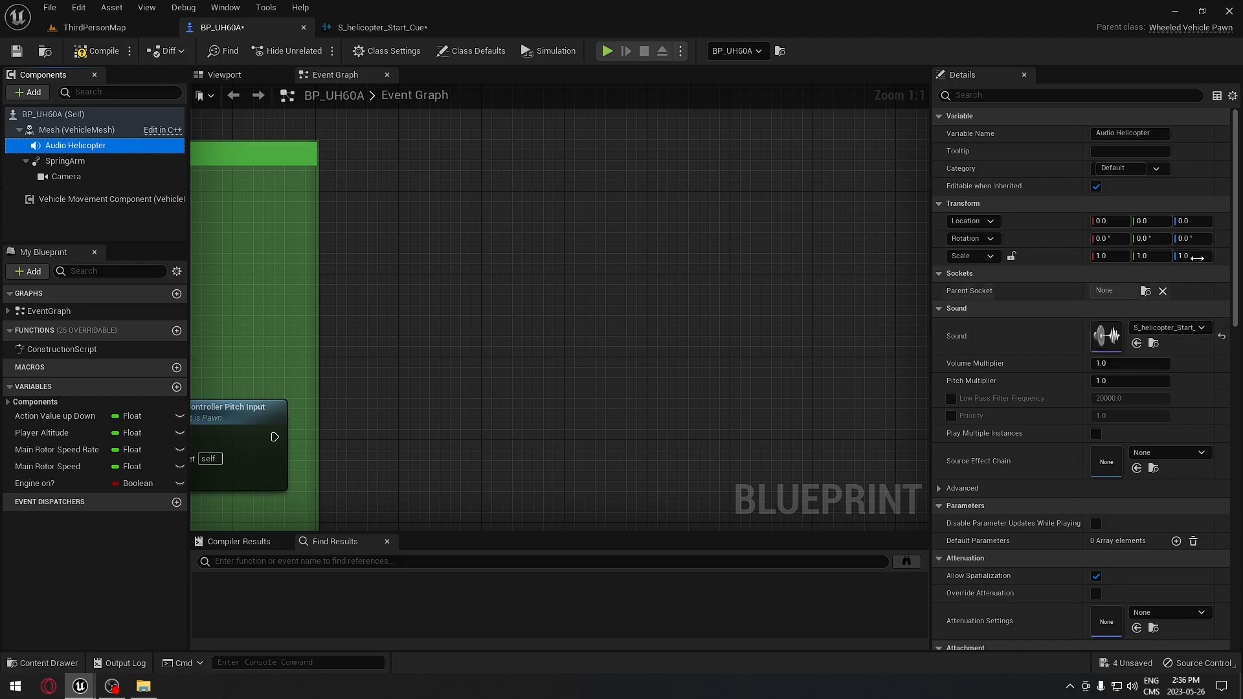
pyautogui.scroll(-3)
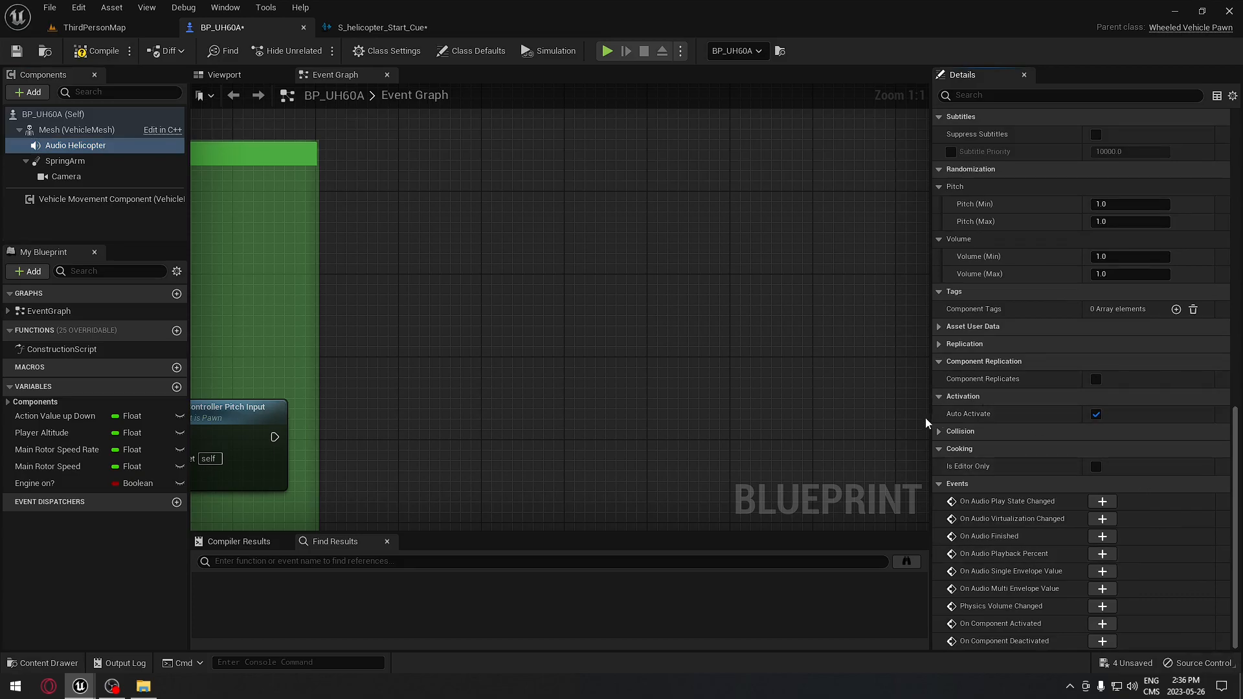
pyautogui.moveTo(1065, 424)
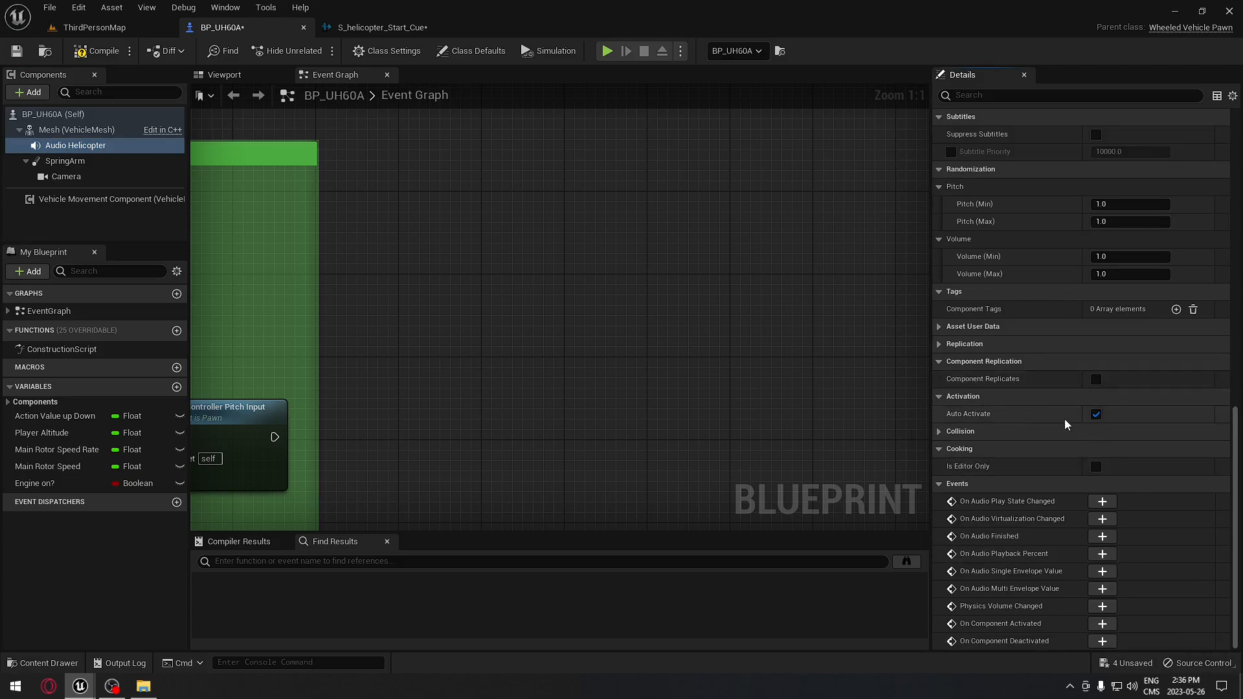
pyautogui.moveTo(1100, 432)
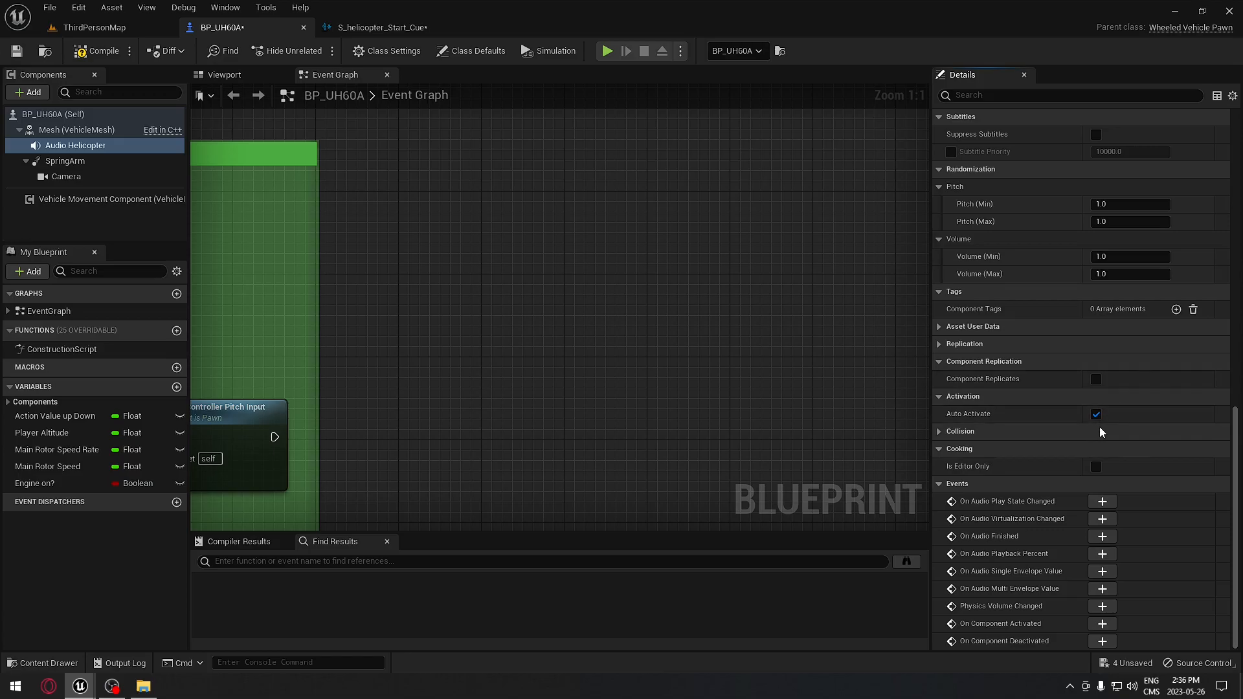
pyautogui.click(75, 145)
pyautogui.write('cus')
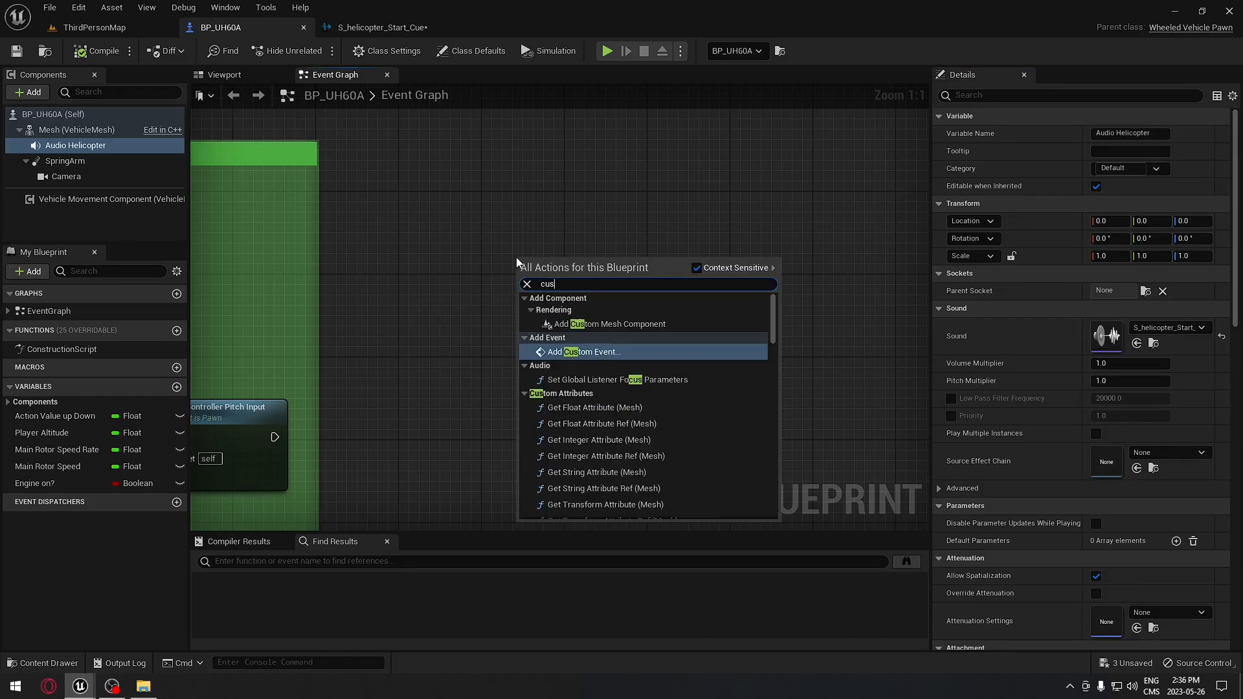
# Add a custom event named Fx (Audio) to the event graph.
pyautogui.click(586, 350)
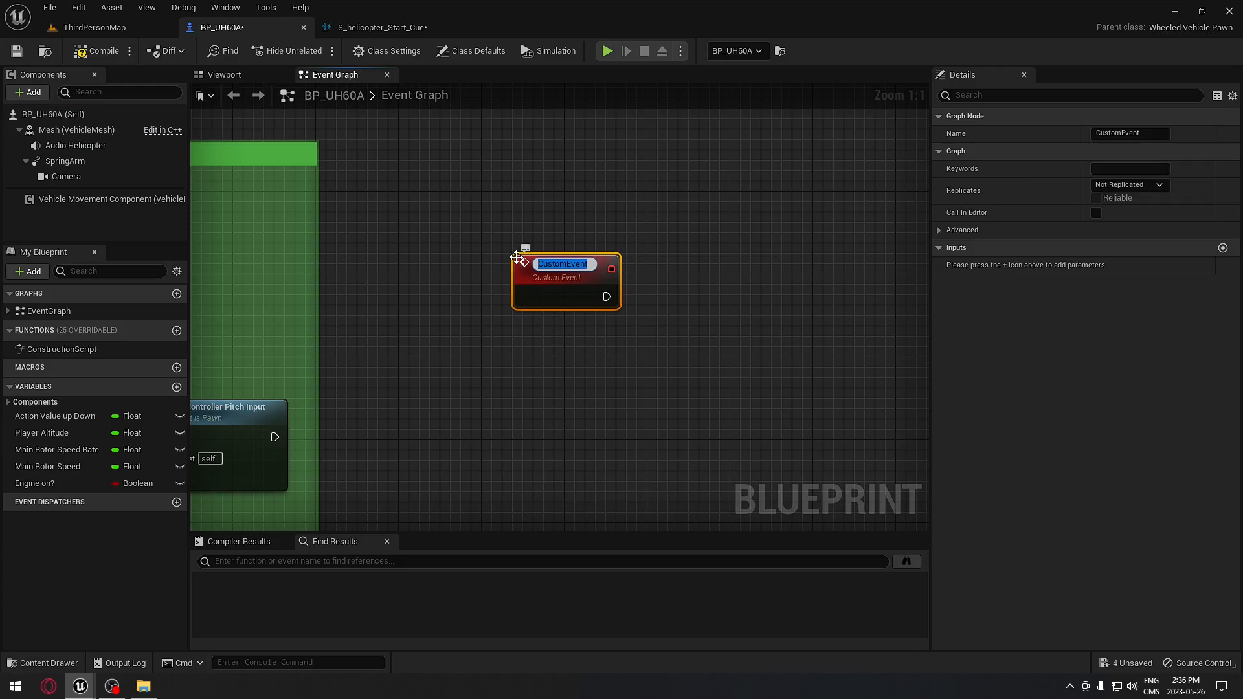
pyautogui.write('Fx (Audio')
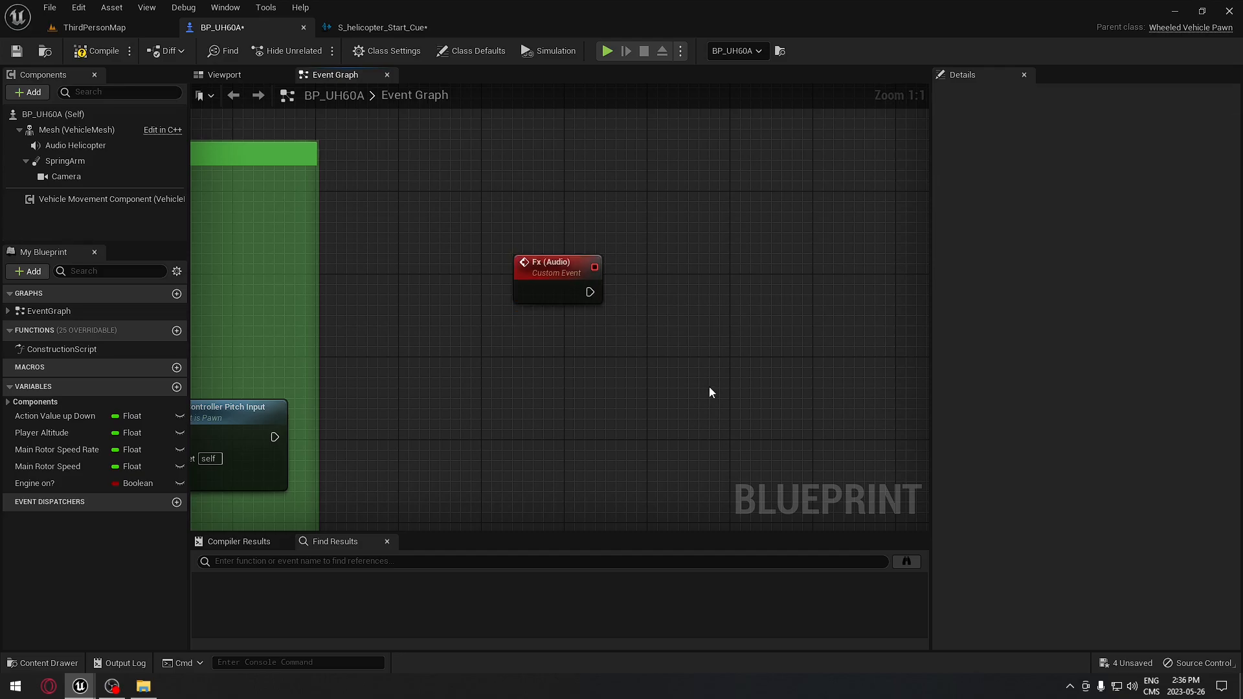
pyautogui.click(75, 145)
pyautogui.write('float')
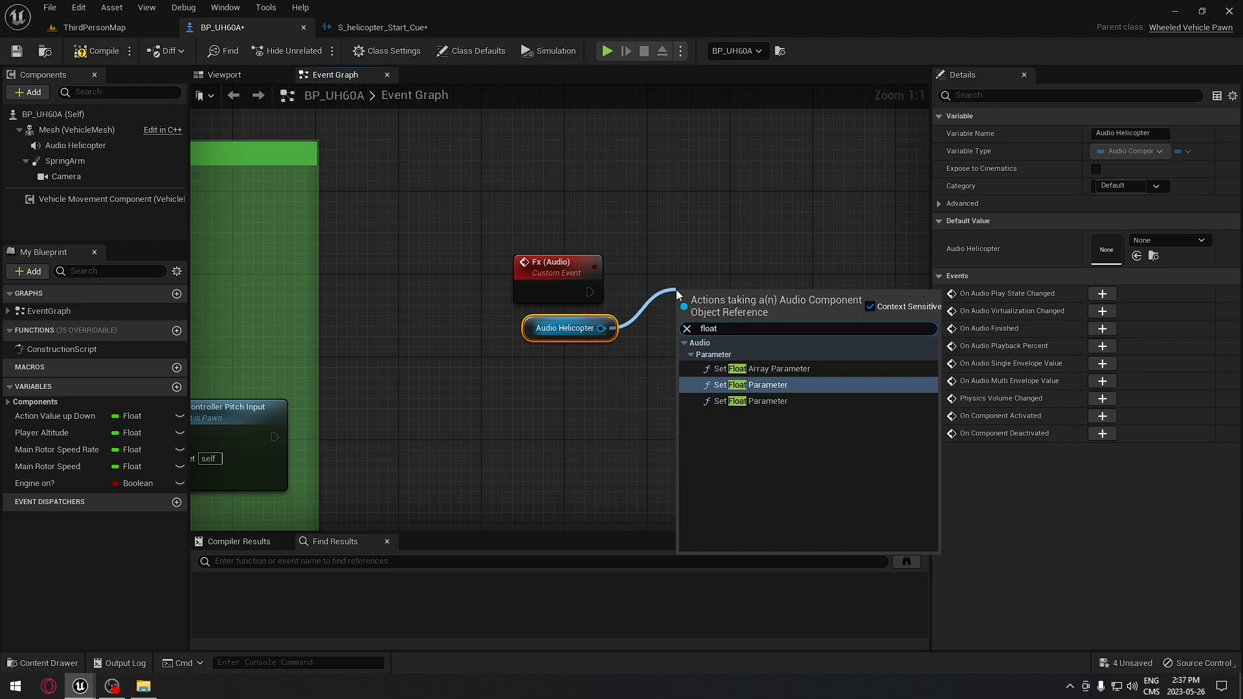
pyautogui.moveTo(767, 401)
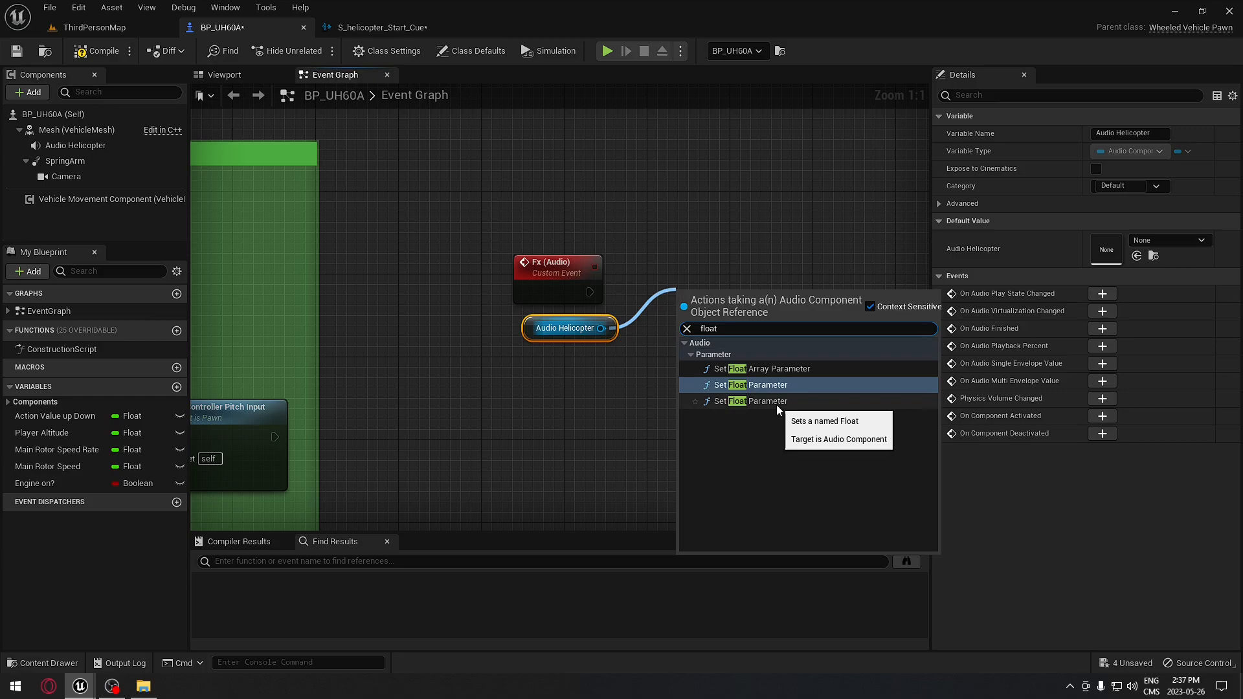
pyautogui.moveTo(777, 400)
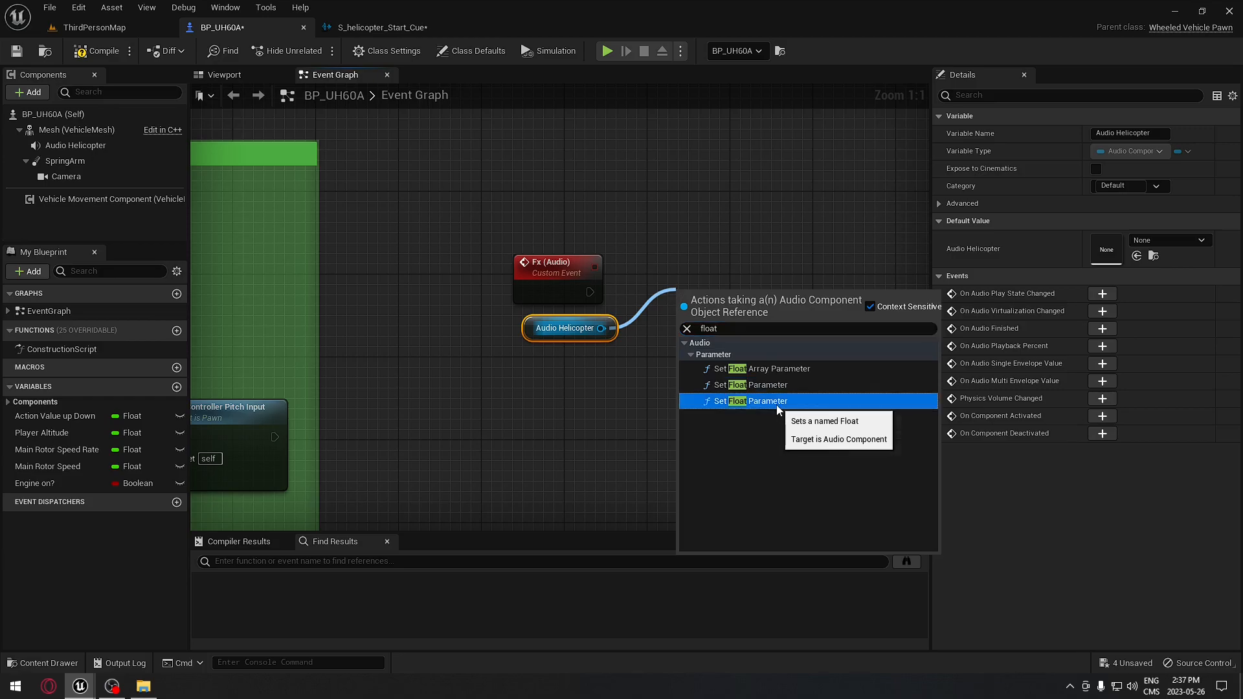
# Add a Set Float Parameter node targeting Audio Helicopter, driven by Fx (Audio).
pyautogui.click(763, 400)
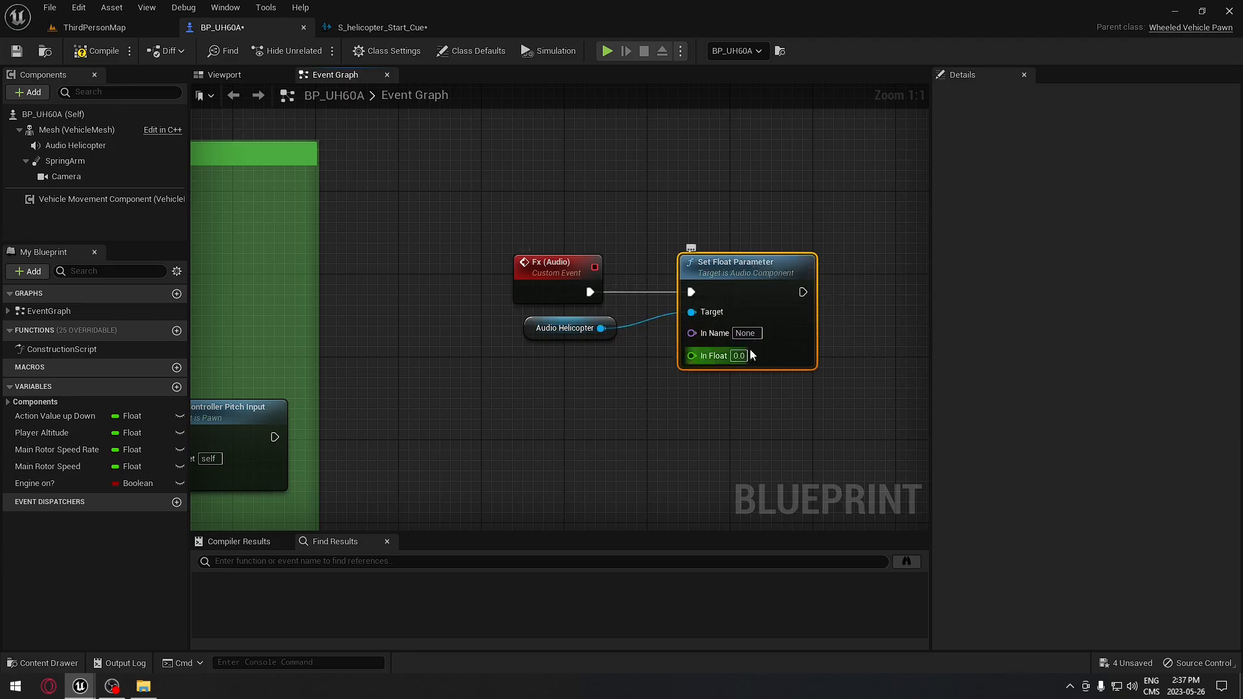
pyautogui.moveTo(745, 332)
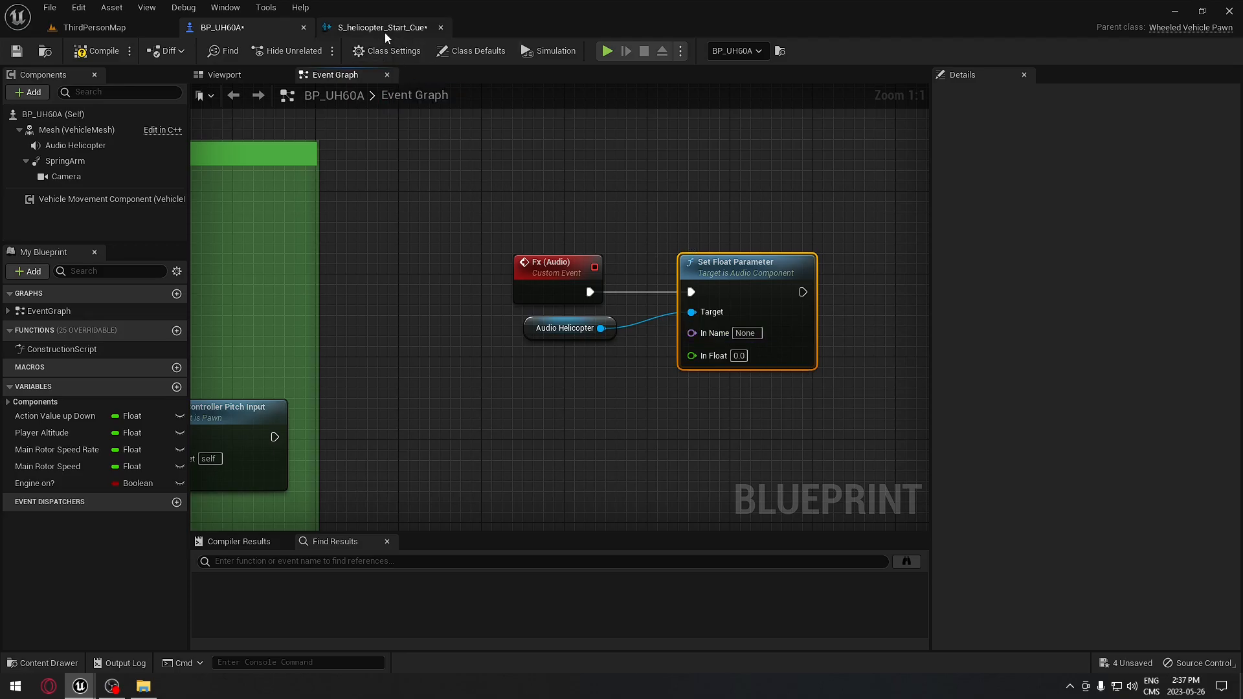
# Copy the cue's crossfade parameter name and set In Name to Rotor Speed.
pyautogui.click(382, 27)
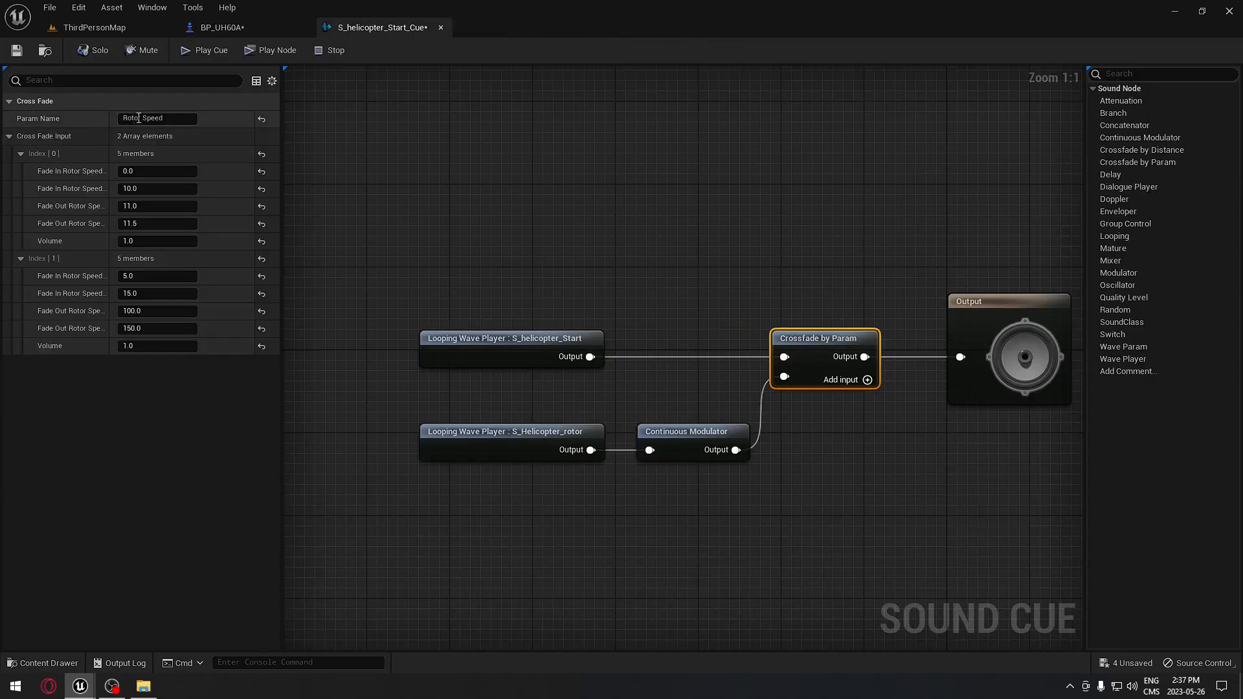
pyautogui.tripleClick(156, 117)
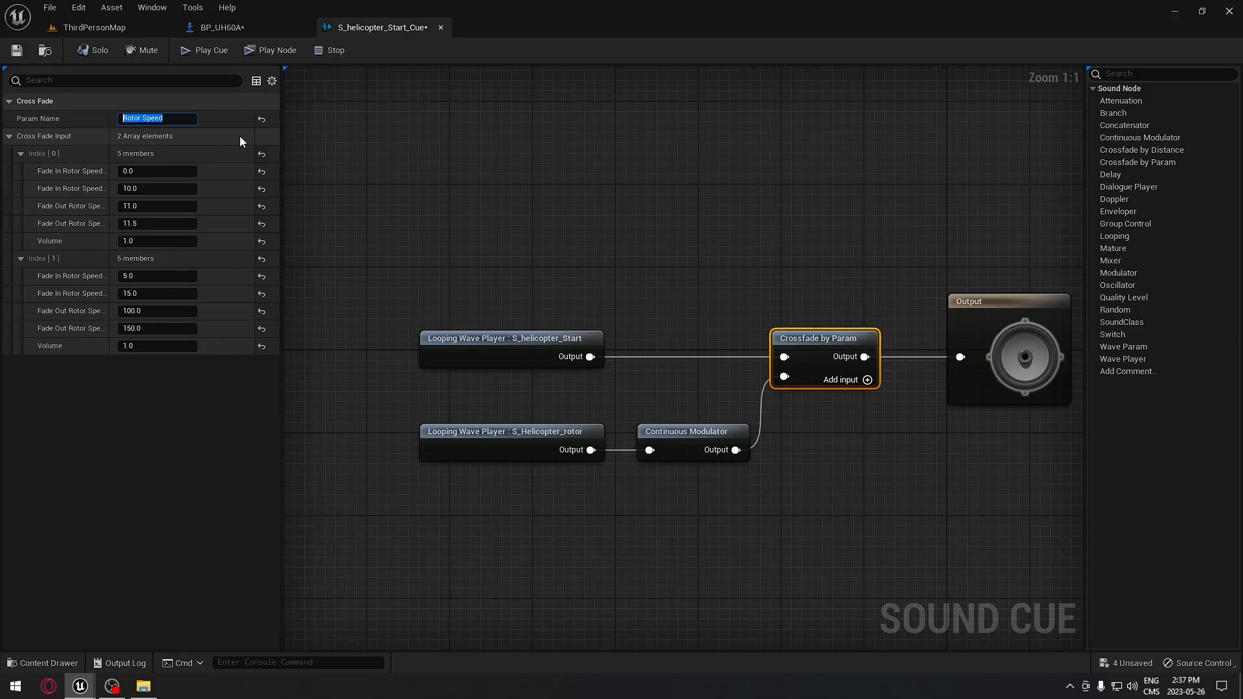
pyautogui.click(222, 28)
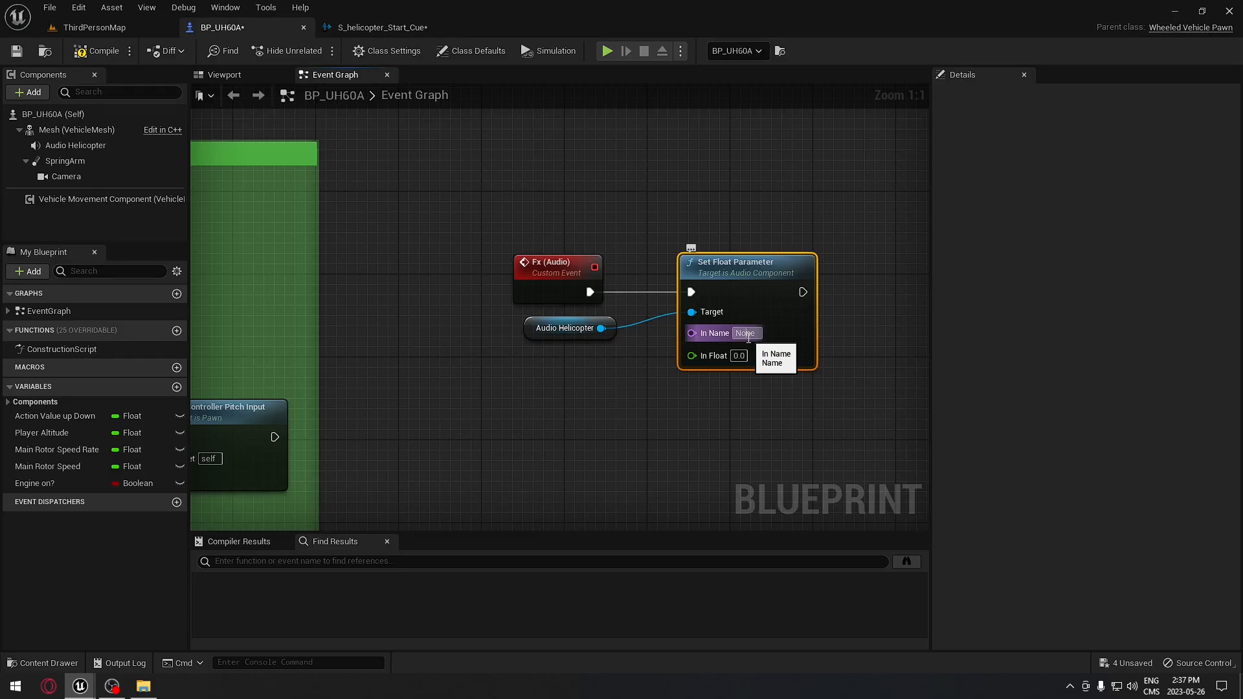
pyautogui.write('Rotor Speed')
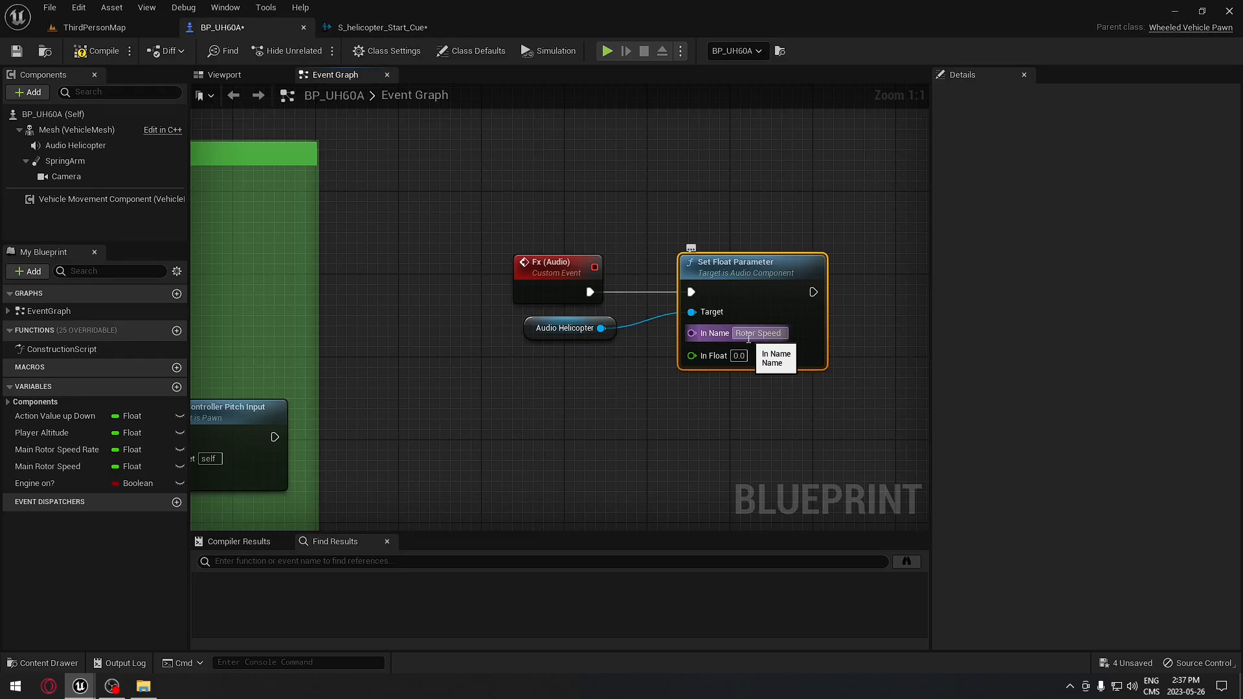
pyautogui.click(706, 377)
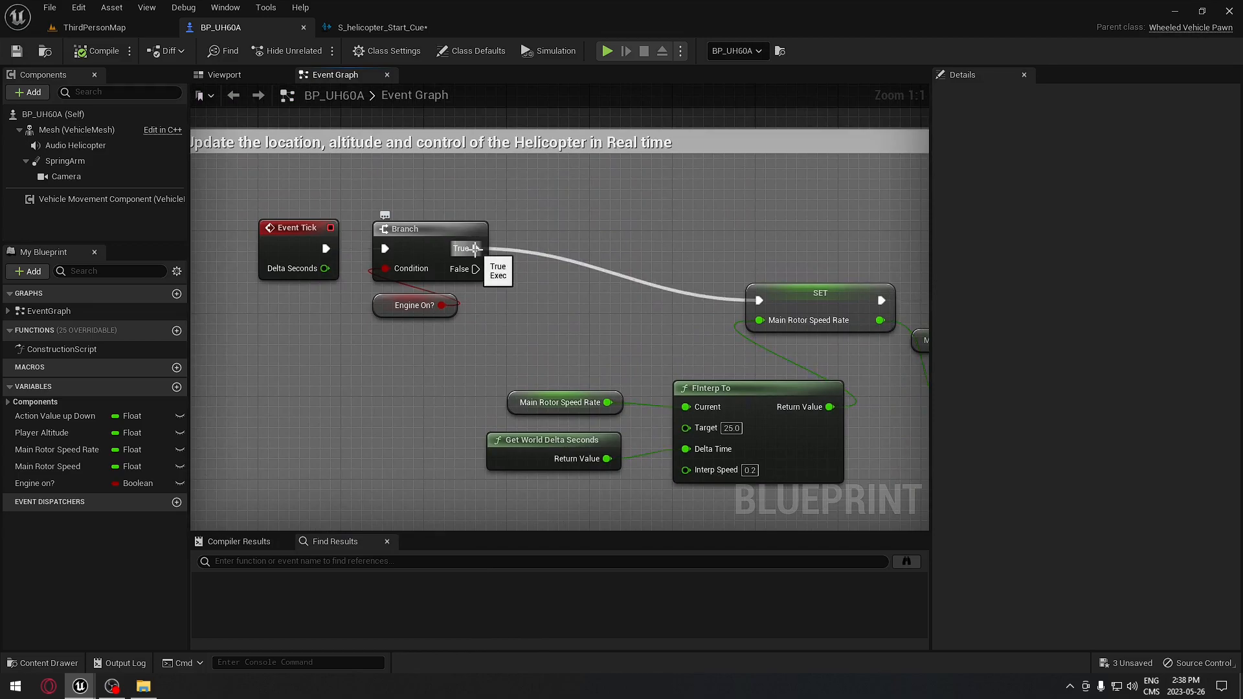
# Place the Fx (Audio) call on the Branch's True path, then compile and save.
pyautogui.click(501, 315)
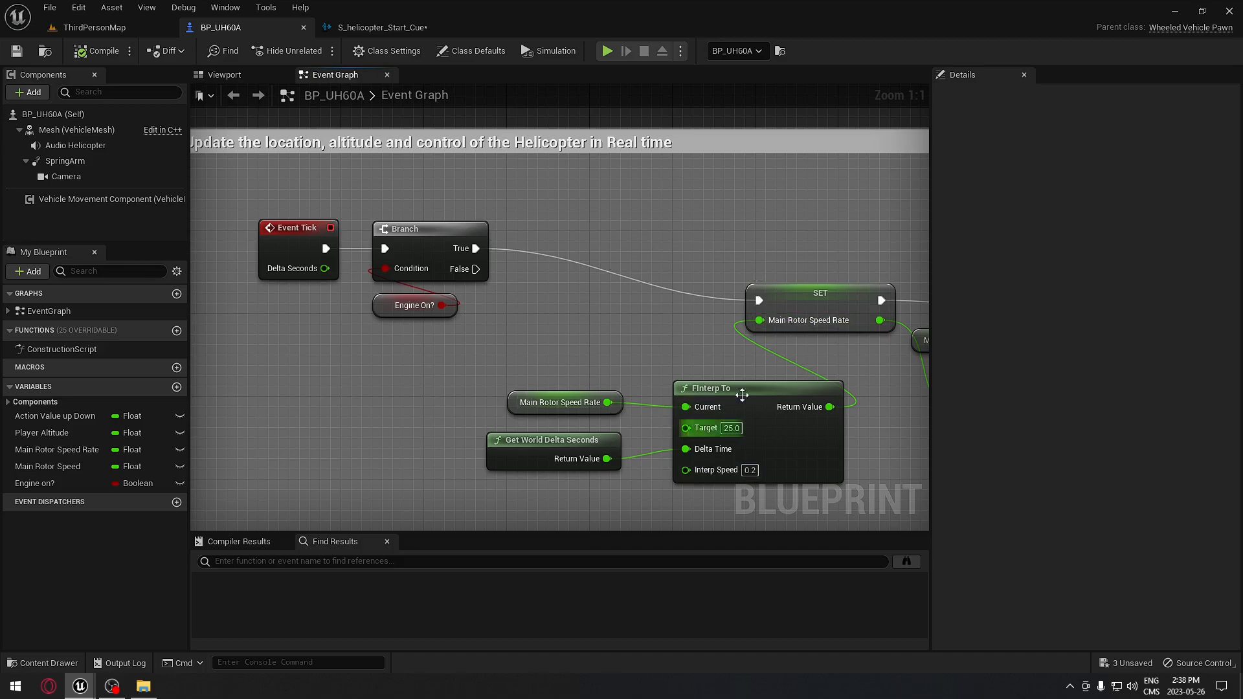
pyautogui.moveTo(475, 248)
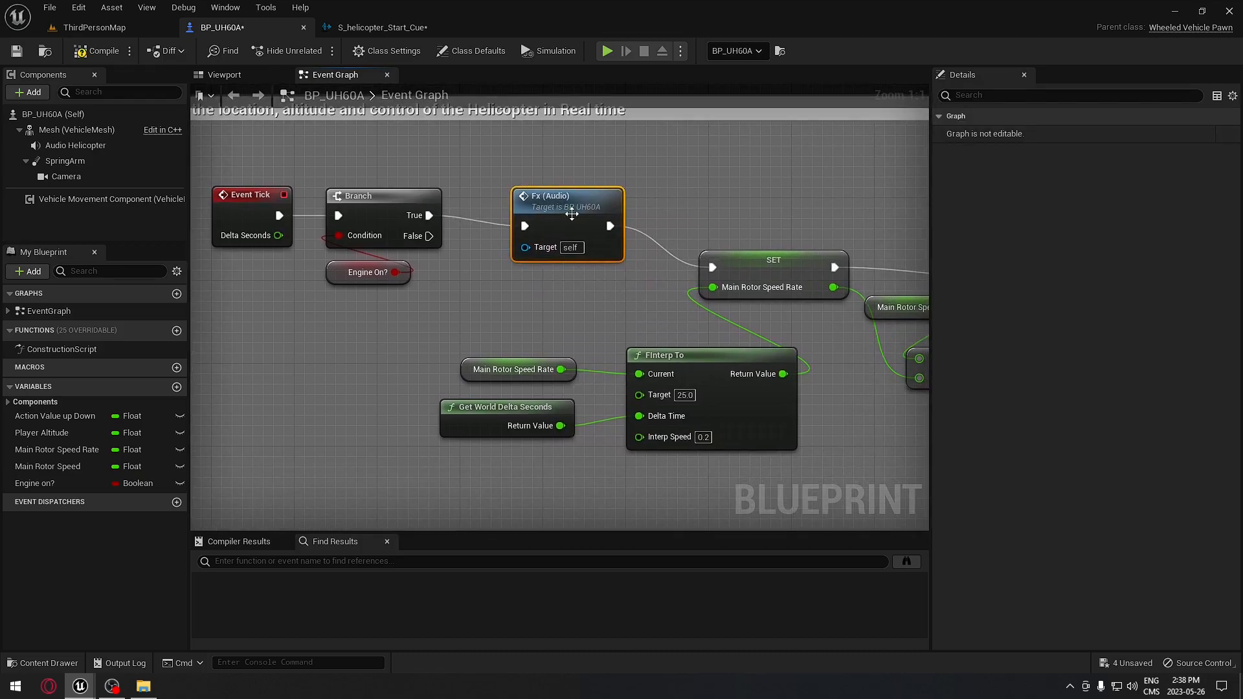
pyautogui.moveTo(656, 213)
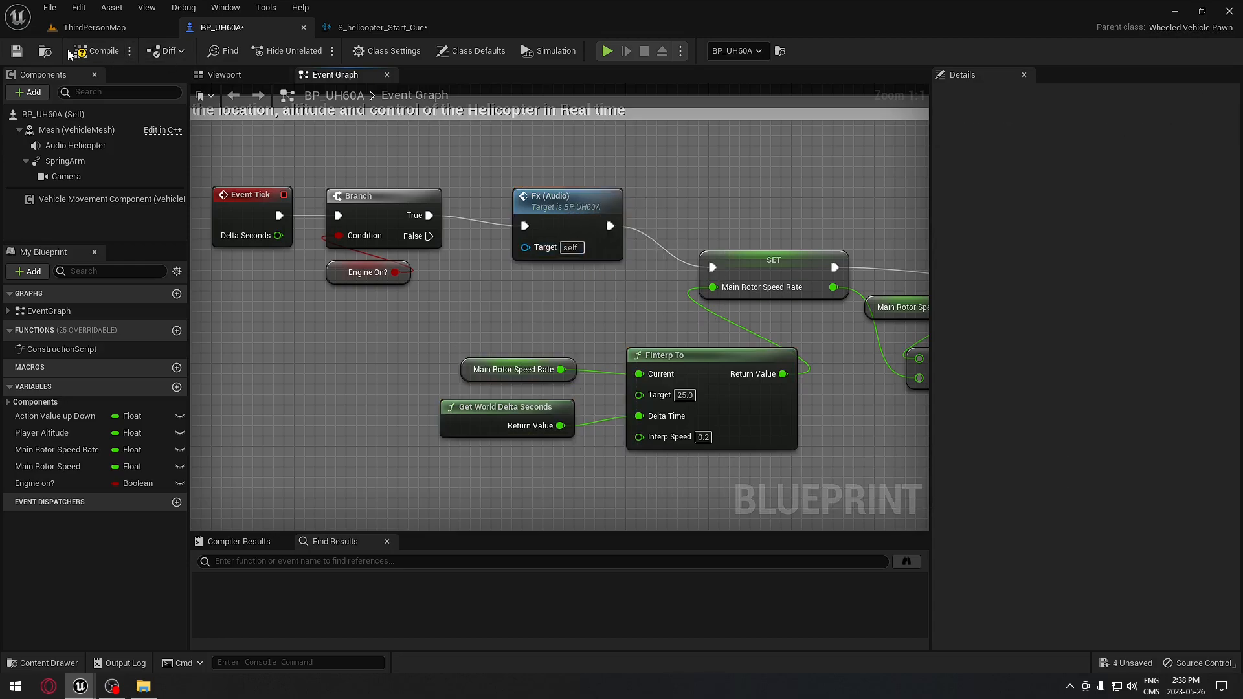
pyautogui.click(102, 50)
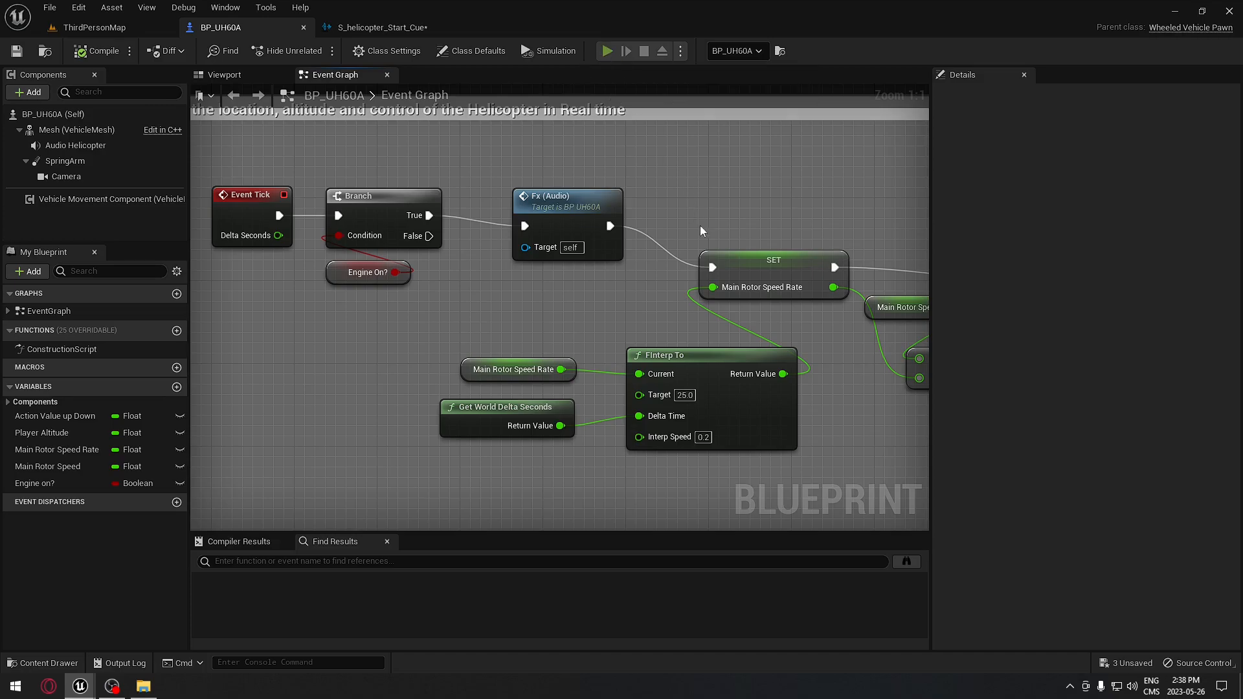
pyautogui.click(606, 50)
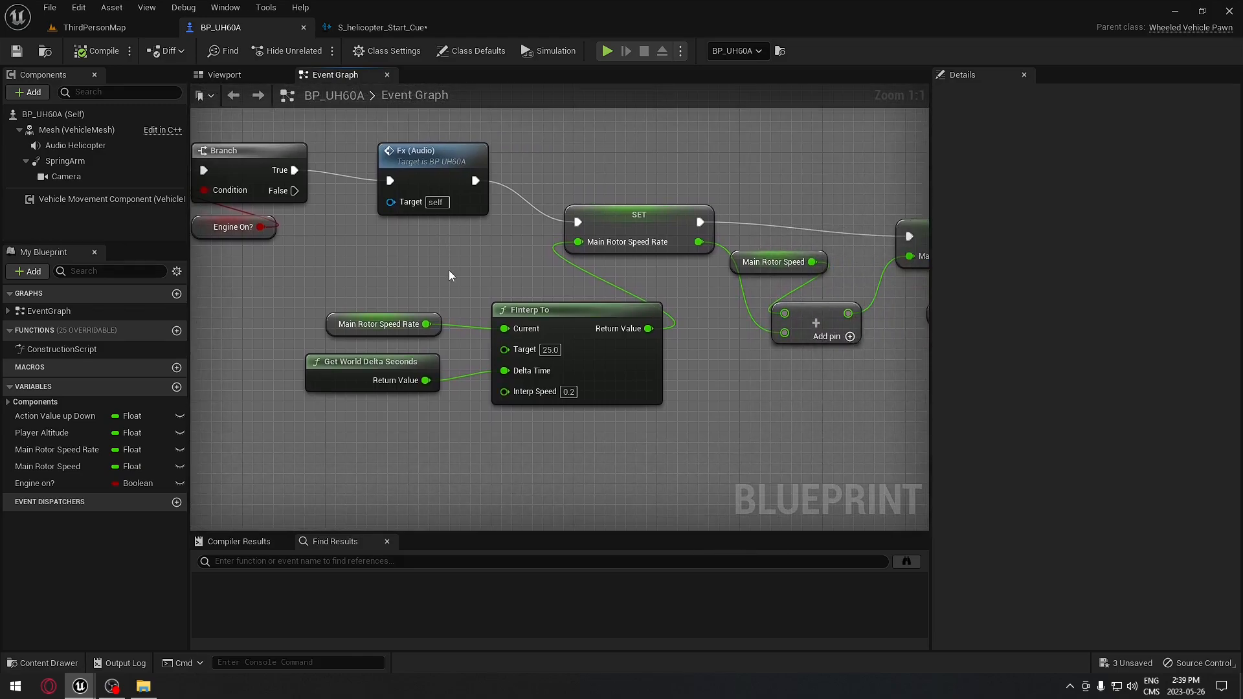
# Mirror the nodes on the False path with FInterp To target 0.0 and interp speed 1.0.
pyautogui.scroll(-3)
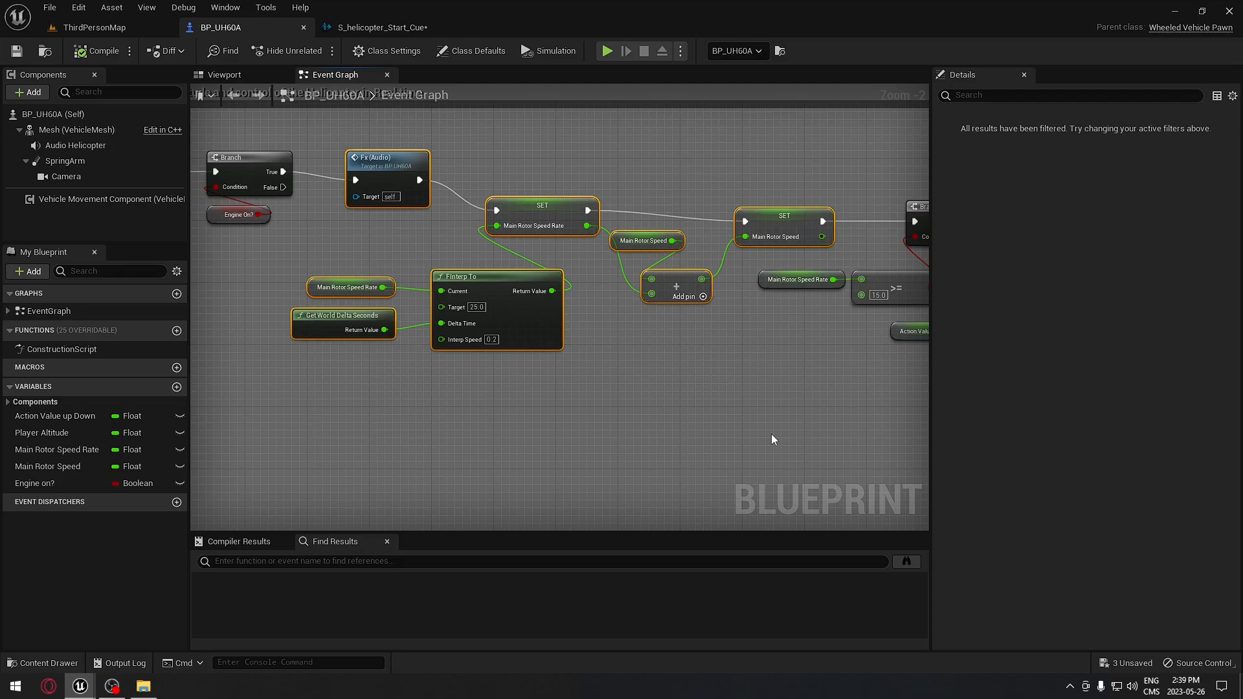
pyautogui.moveTo(470, 477)
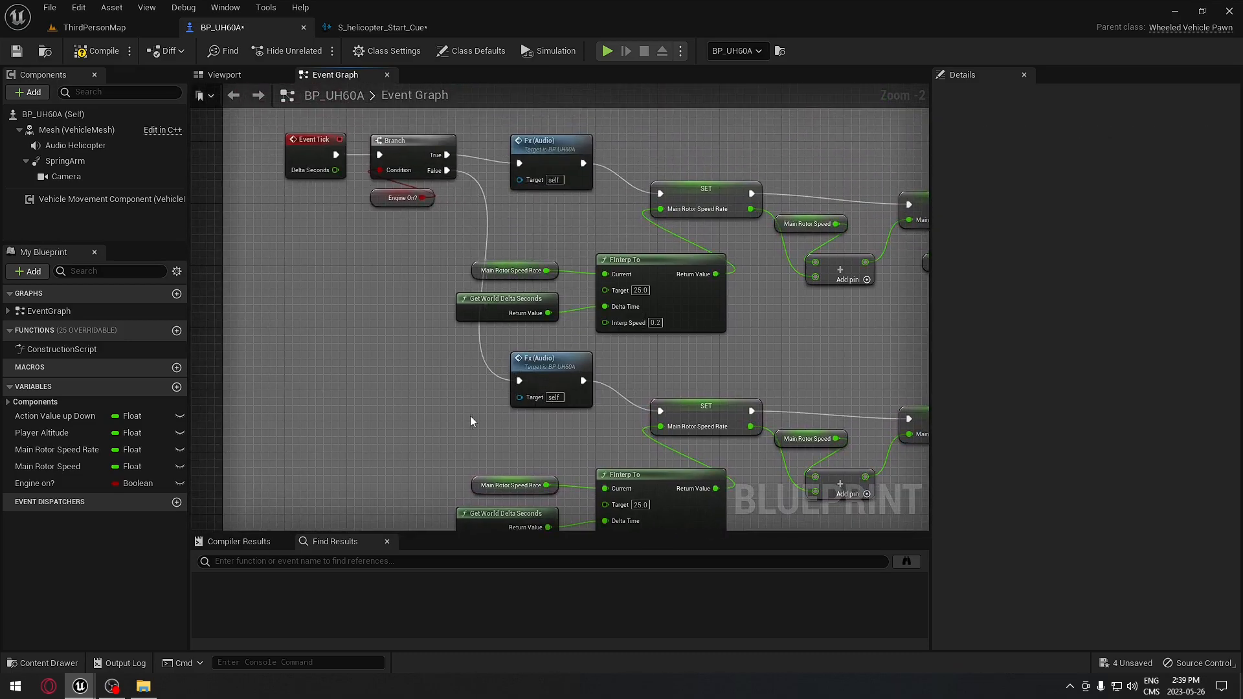
pyautogui.scroll(3)
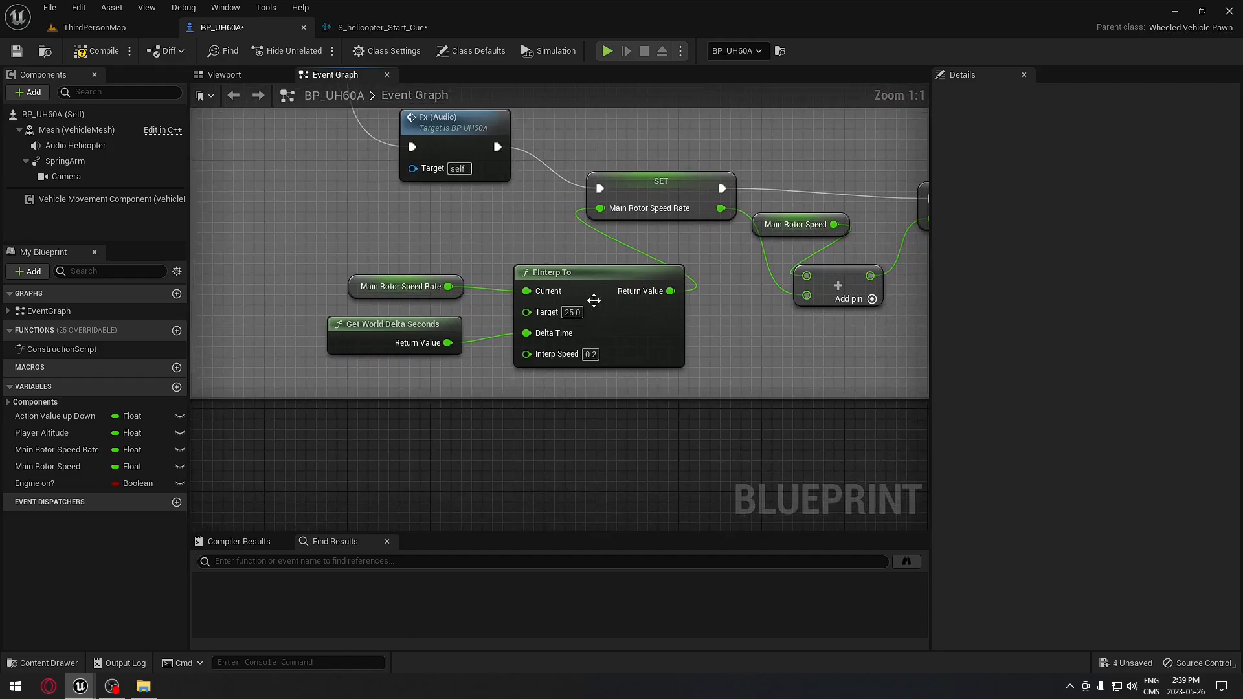
pyautogui.moveTo(527, 311)
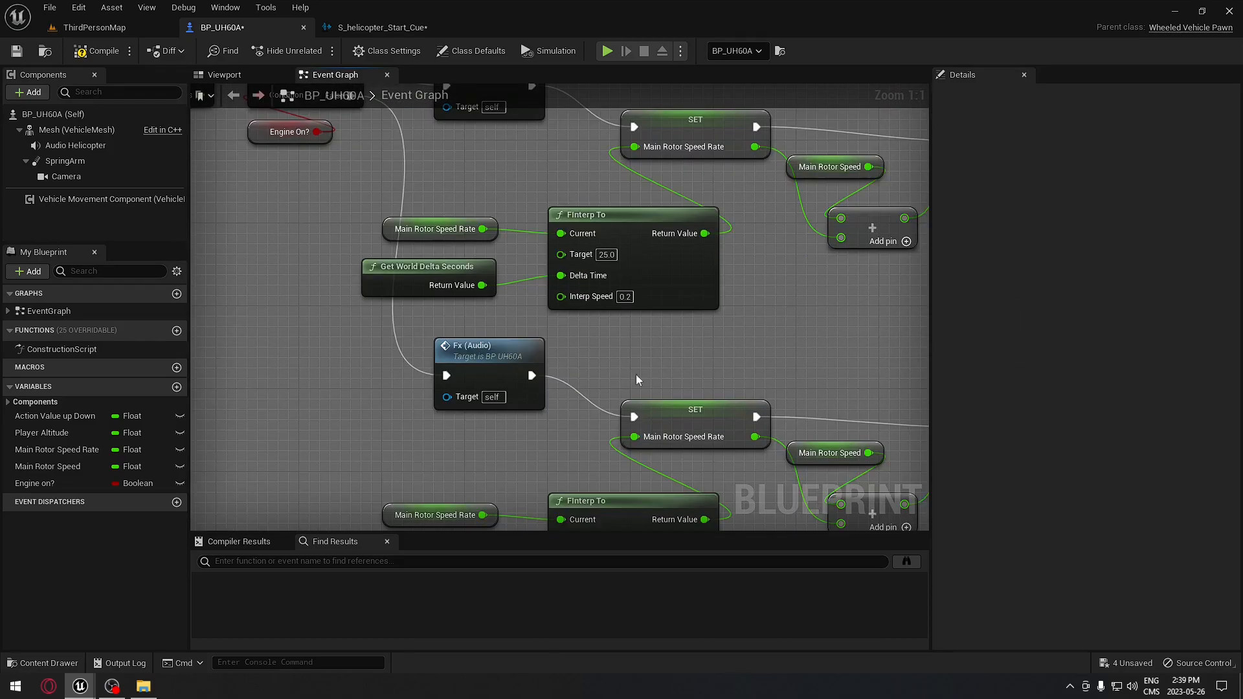
pyautogui.moveTo(645, 377)
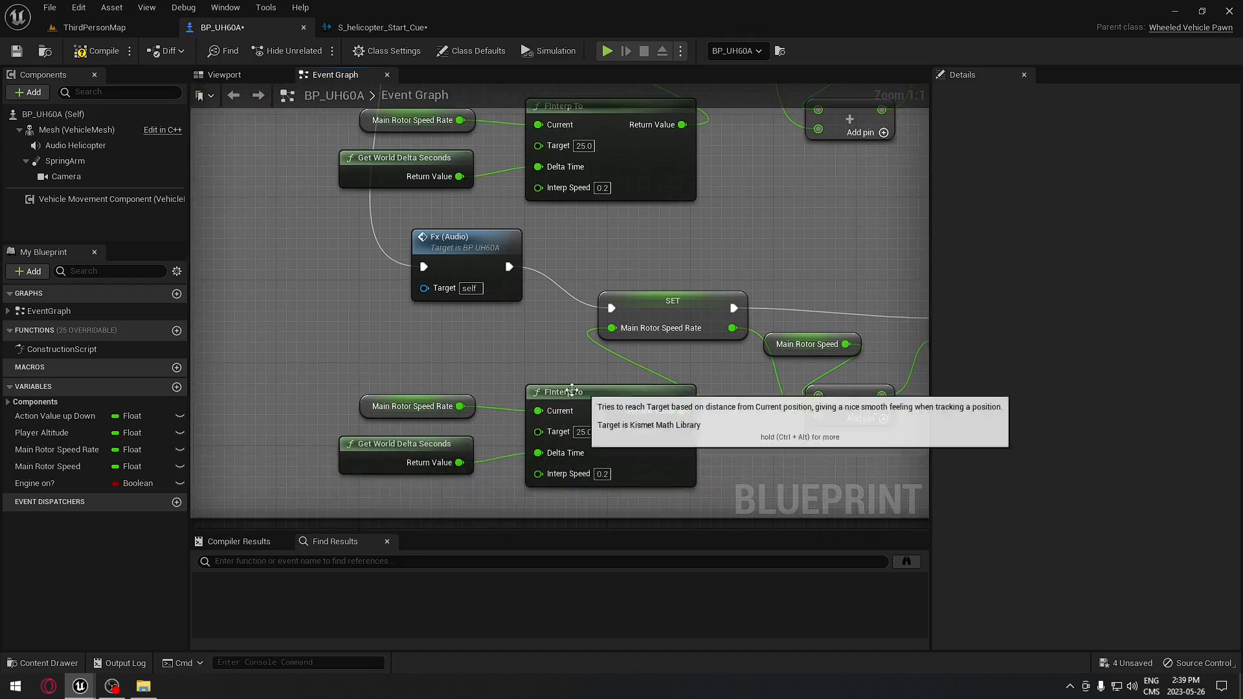
pyautogui.click(415, 406)
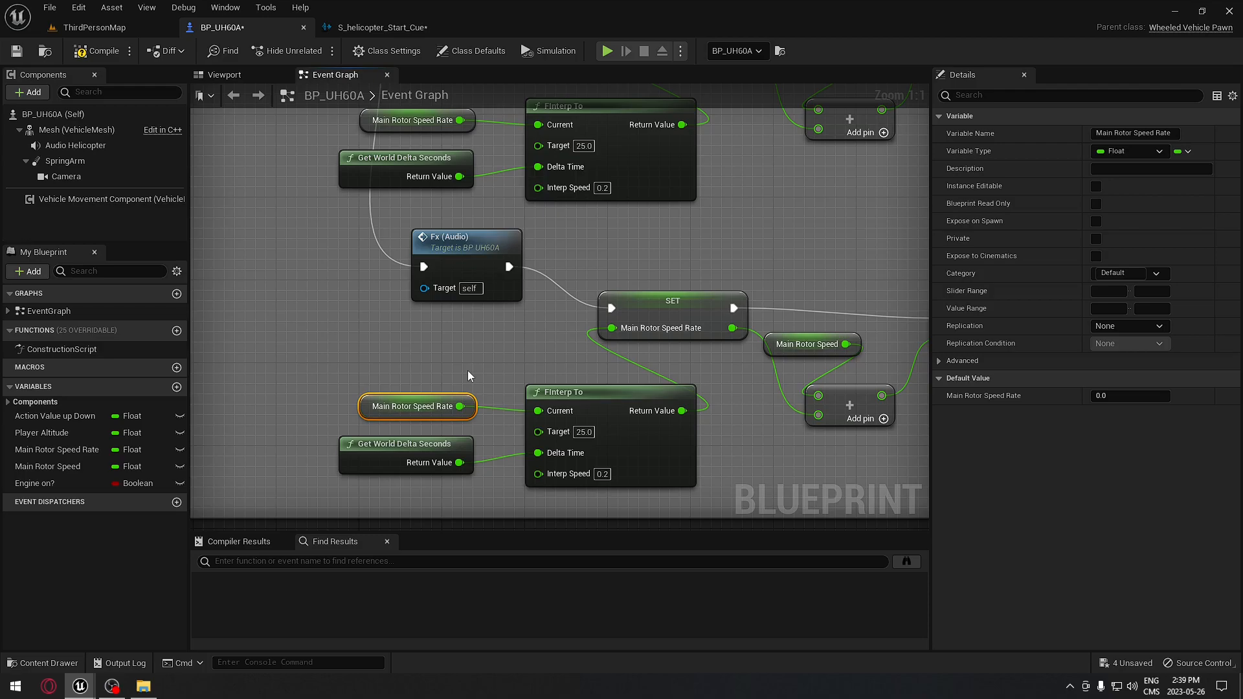
pyautogui.moveTo(459, 406)
pyautogui.write('0')
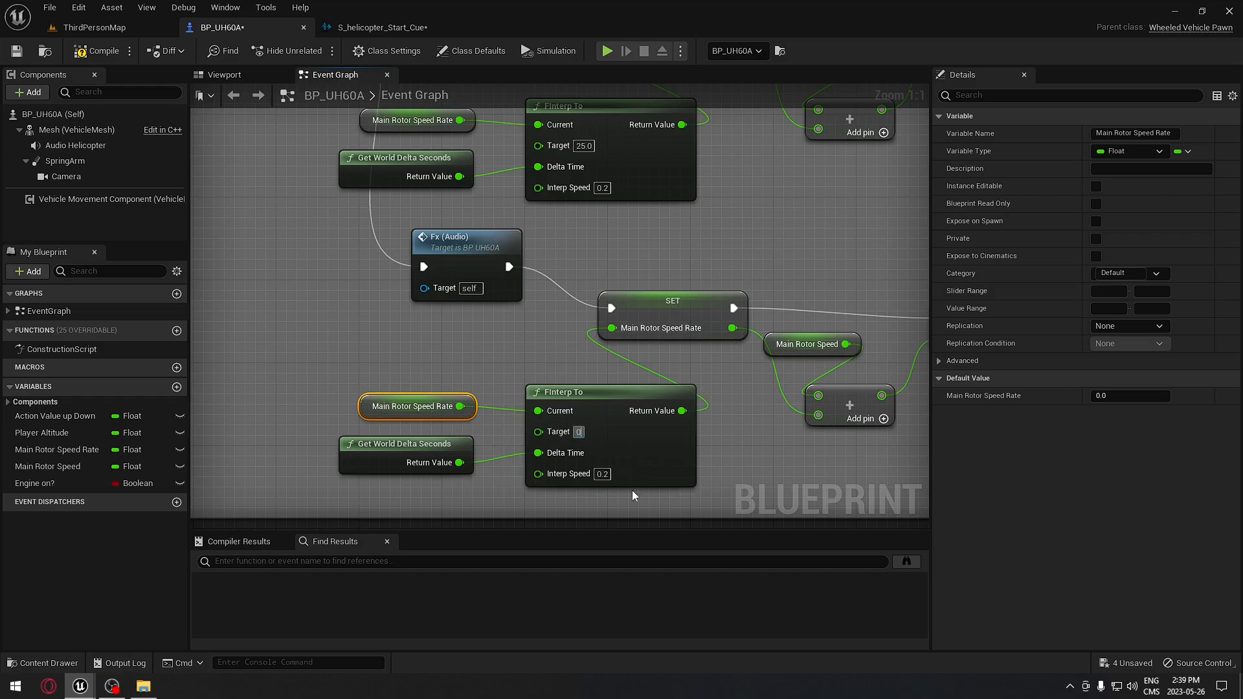
pyautogui.click(820, 484)
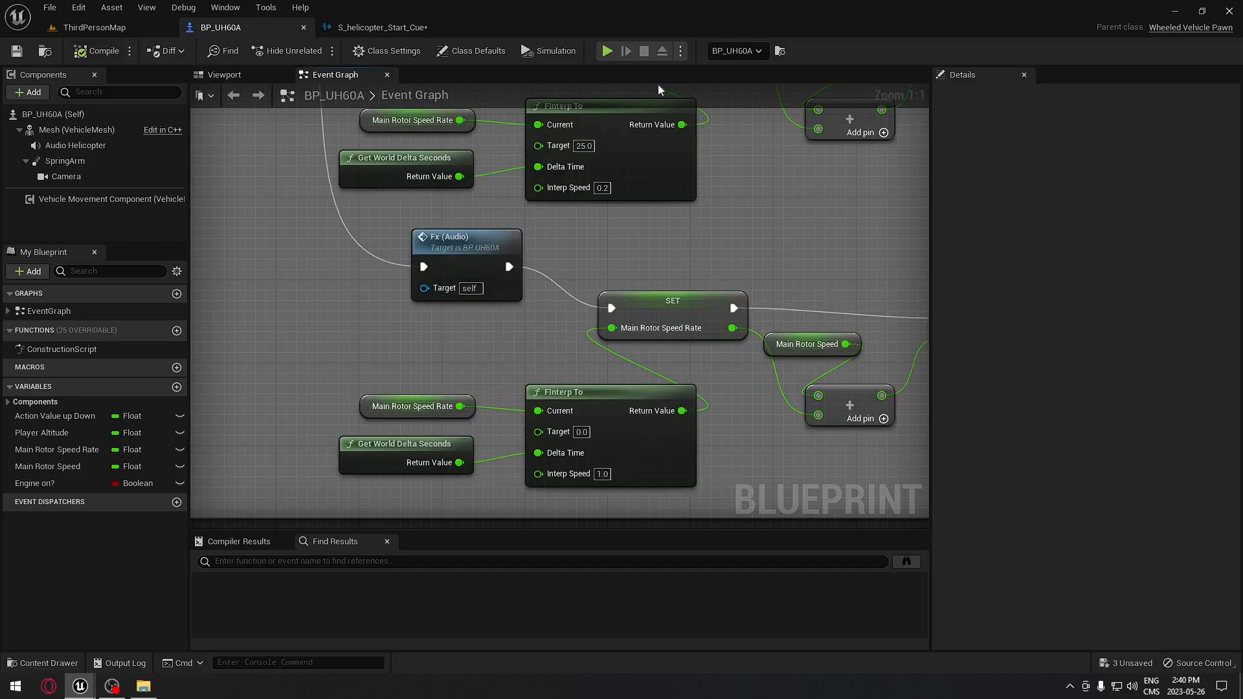
pyautogui.click(607, 51)
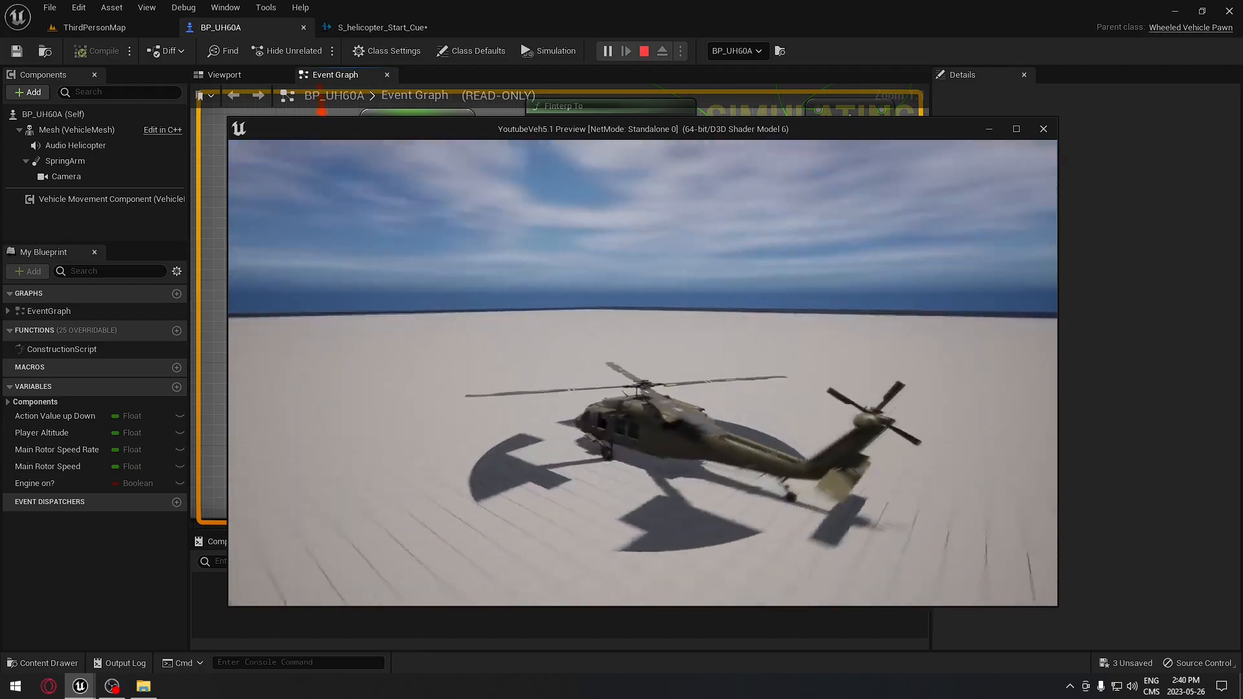
pyautogui.click(1043, 128)
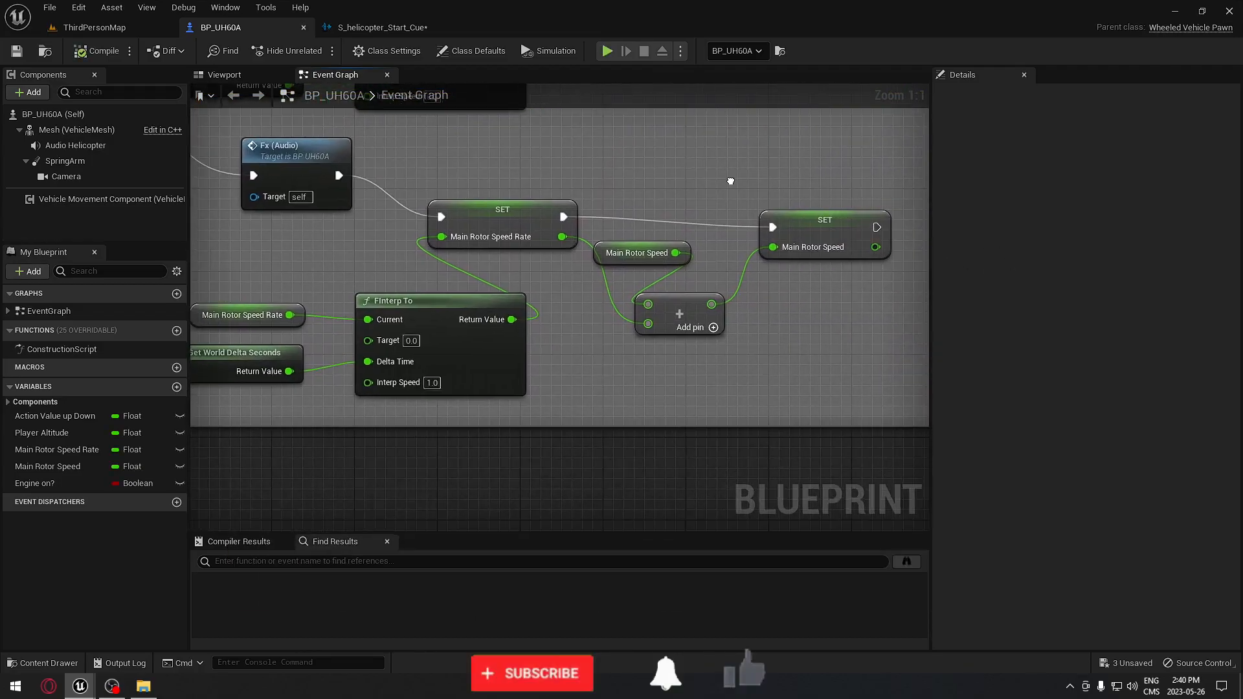